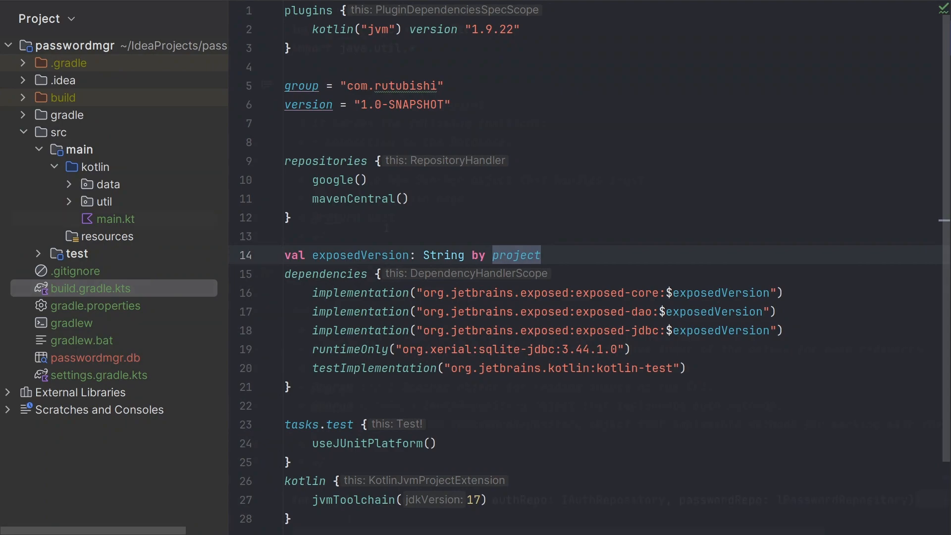
- Review main.kt's documented functions from the top down to homePage at the end
left_click(116, 218)
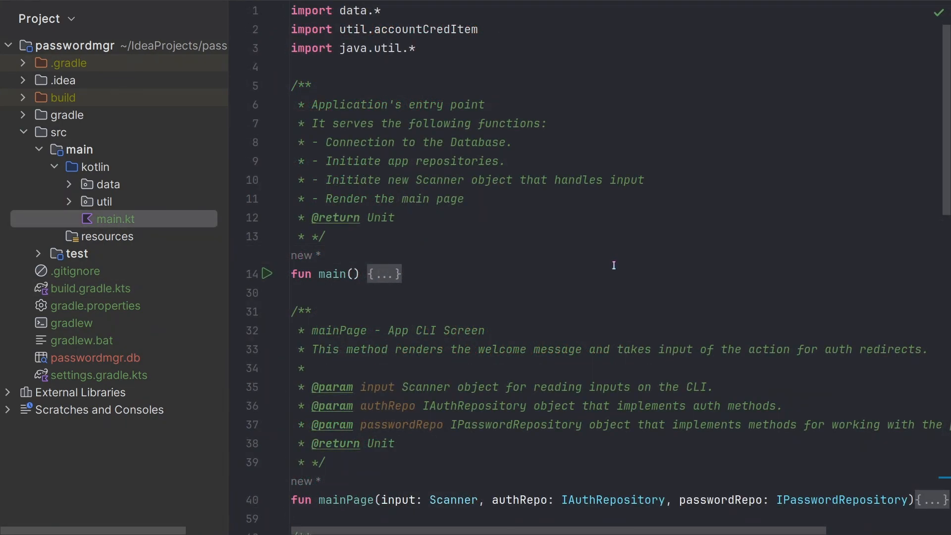
mouse_move(675, 277)
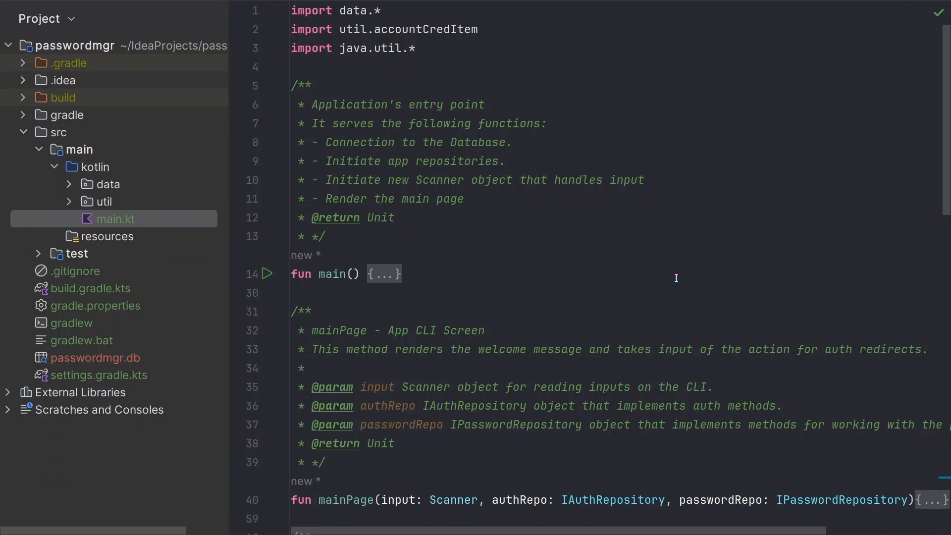
scroll("down", 3)
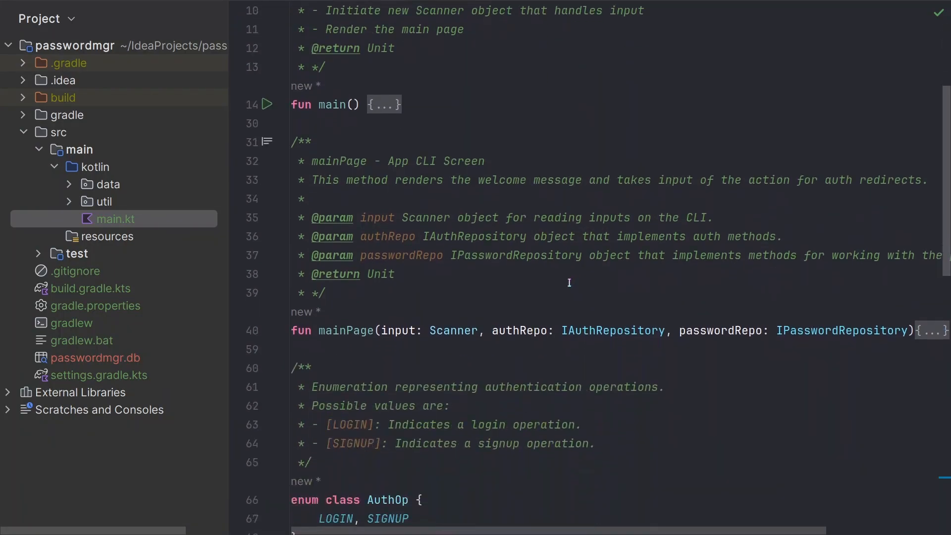
scroll("down", 3)
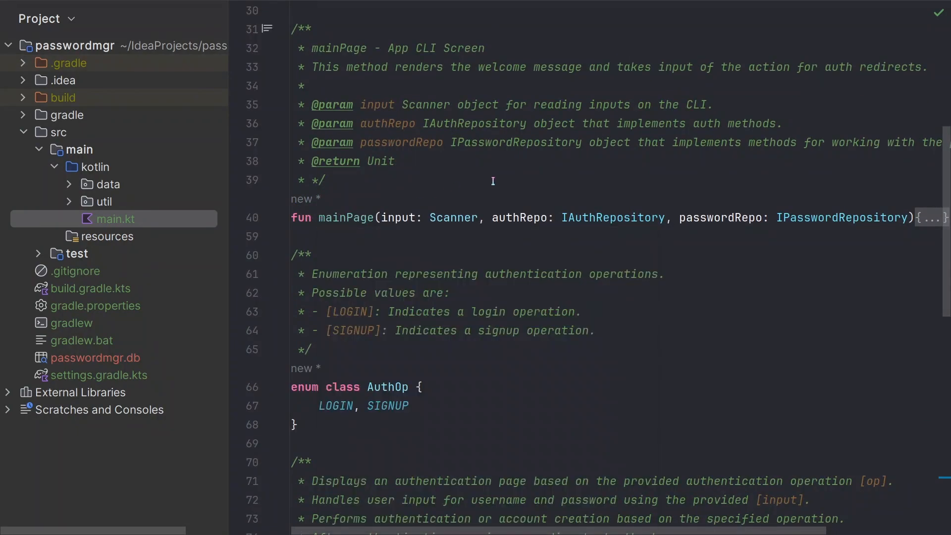
mouse_move(539, 182)
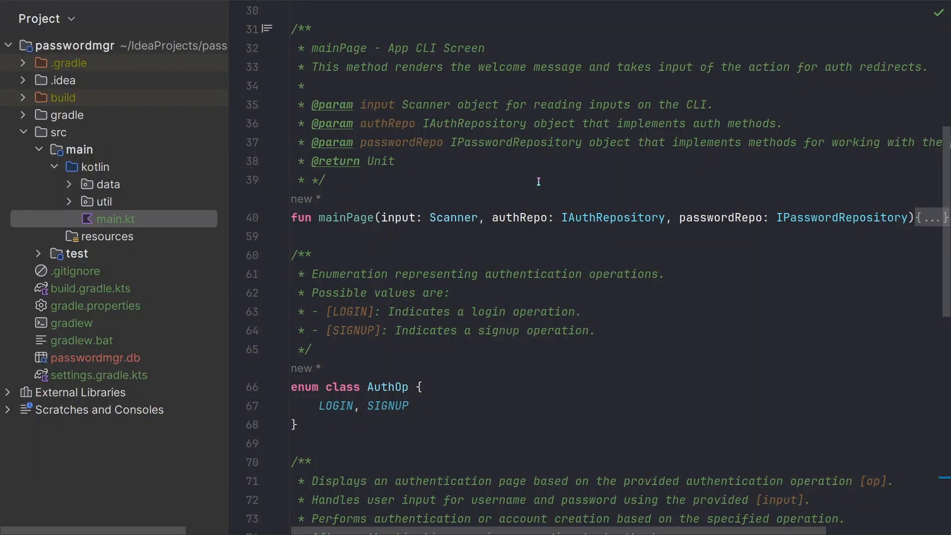
mouse_move(640, 293)
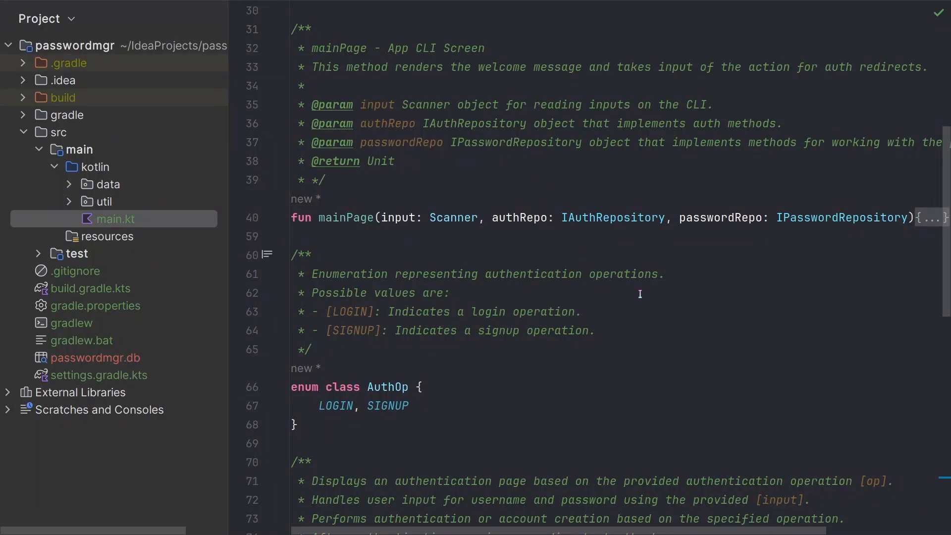
scroll("down", 3)
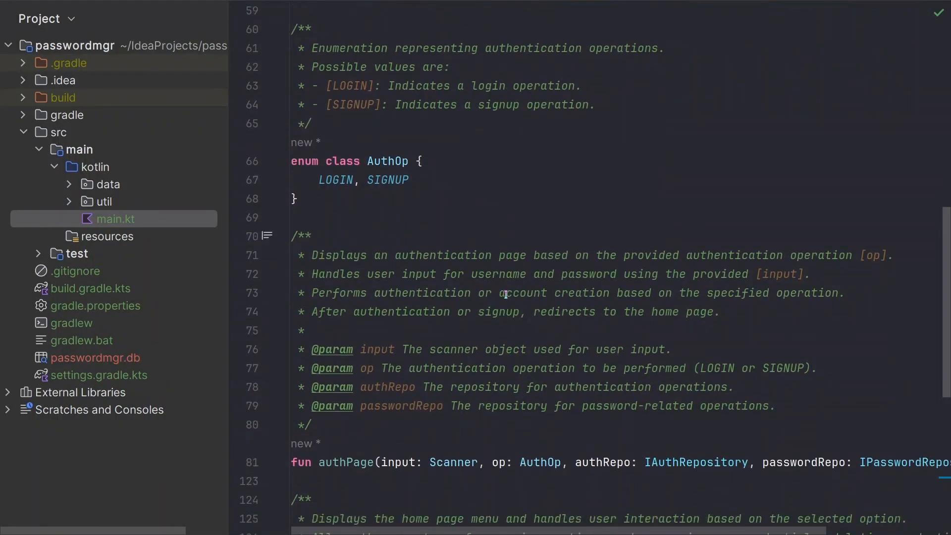
scroll("down", 3)
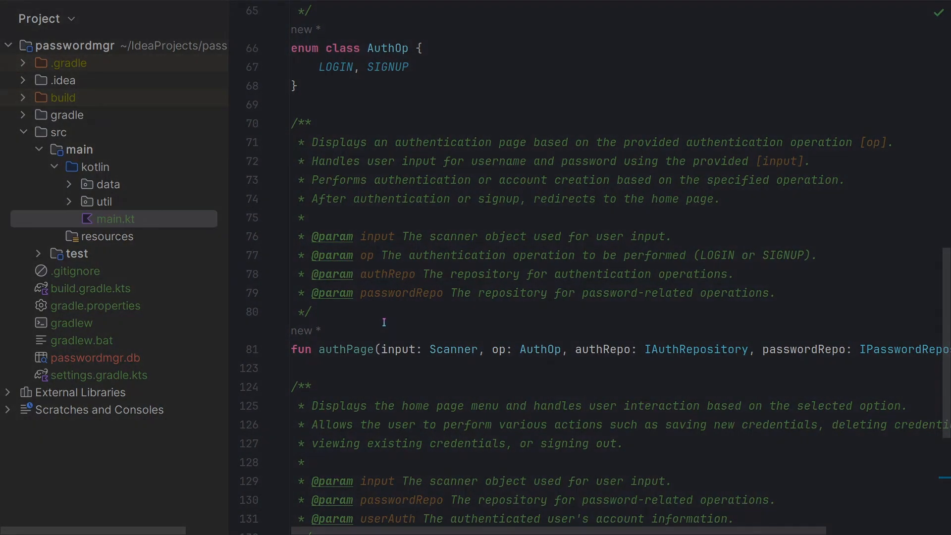
scroll("down", 3)
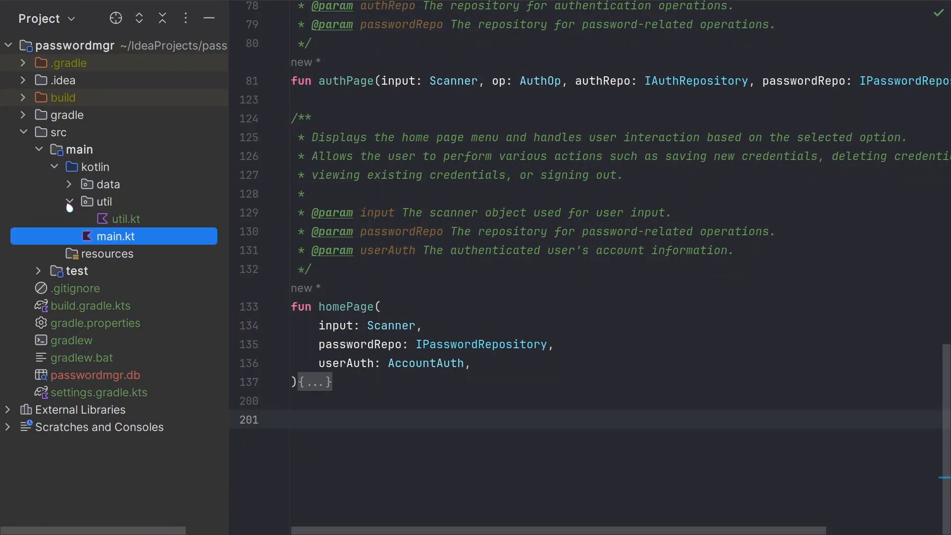
- Review util.kt's PasswordUtil, genUUID and accountCredItem documentation to the file's end
left_click(124, 218)
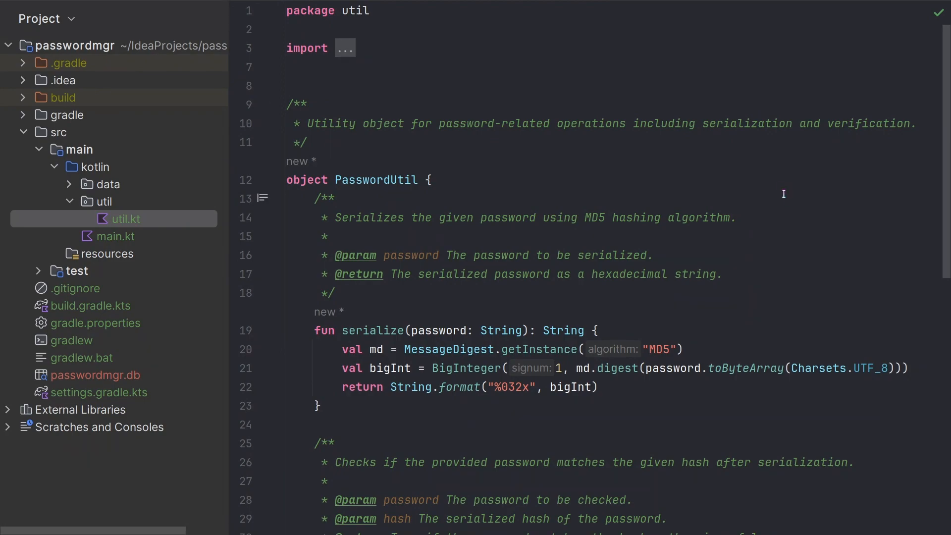
scroll("down", 3)
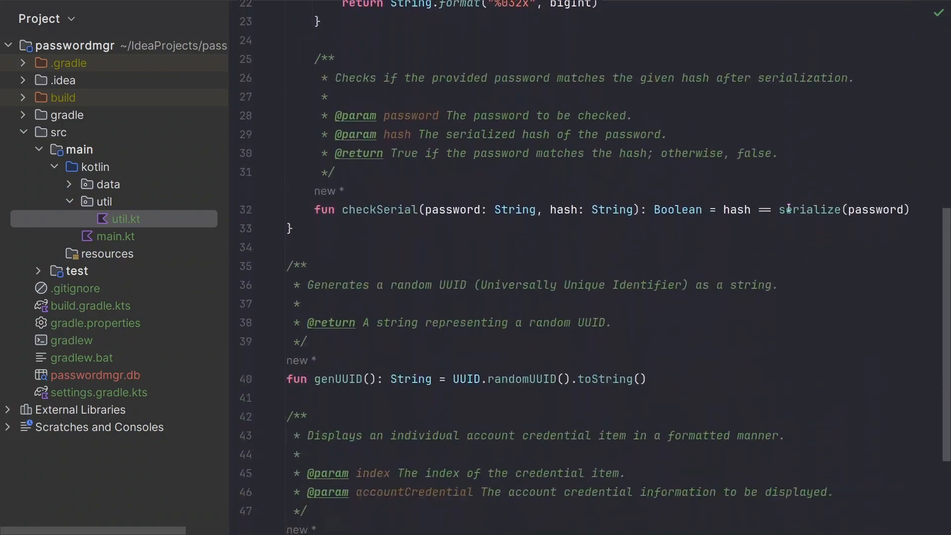
scroll("down", 3)
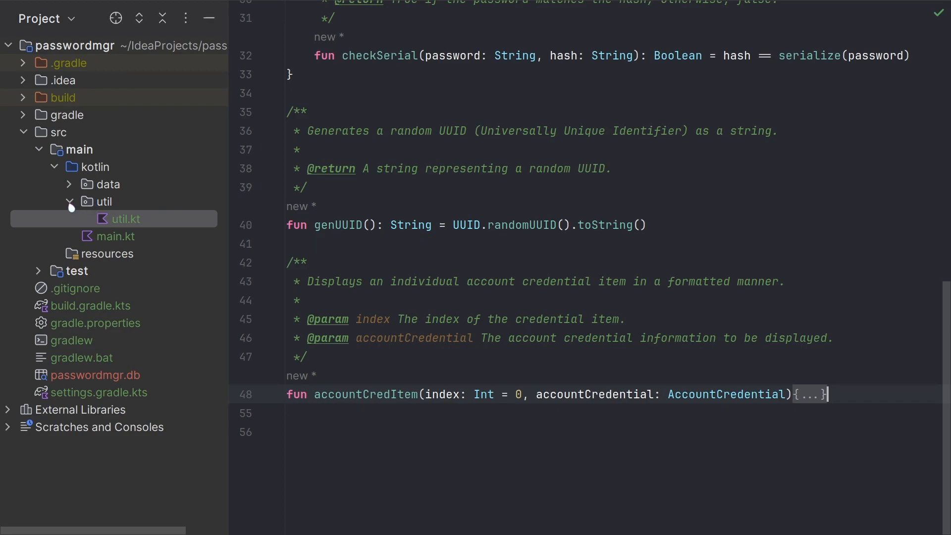
- Review the documented declarations in the data package's database.kt
left_click(69, 184)
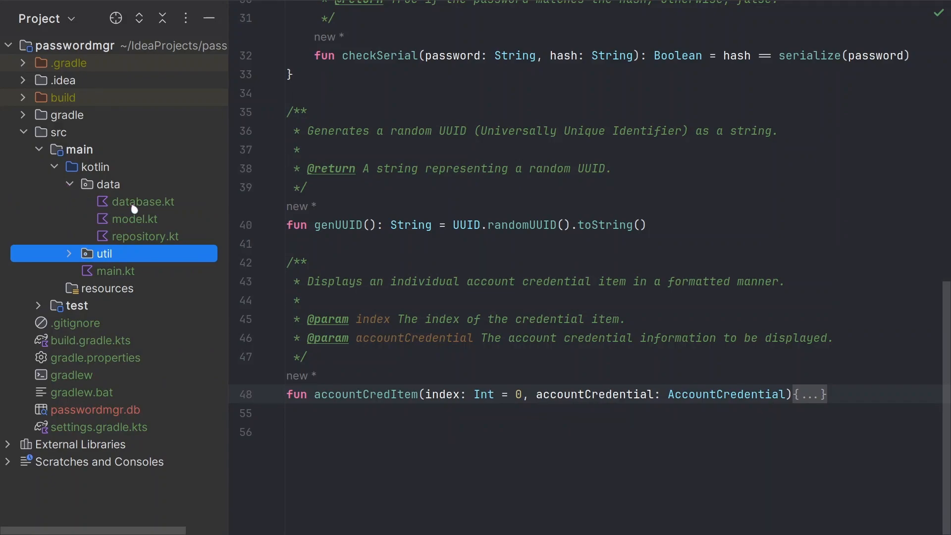
mouse_move(148, 206)
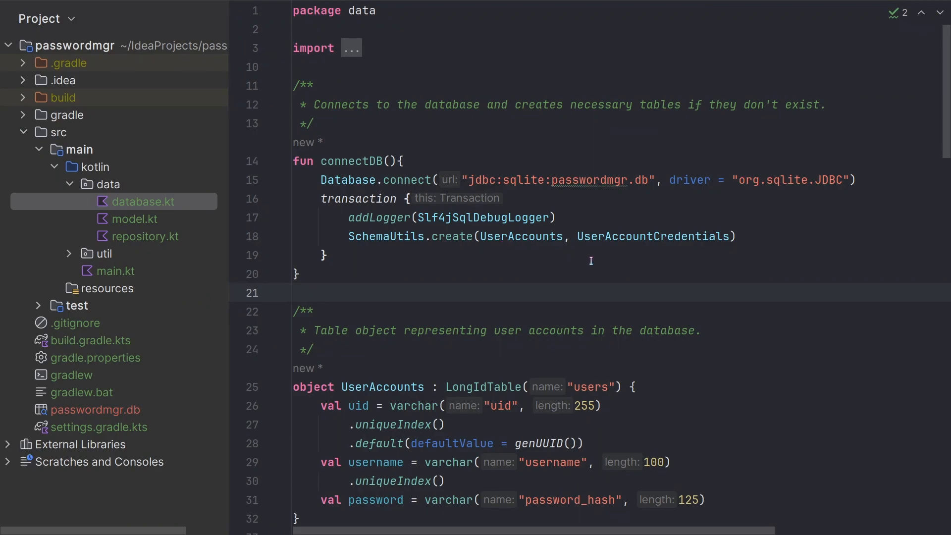
left_click(293, 292)
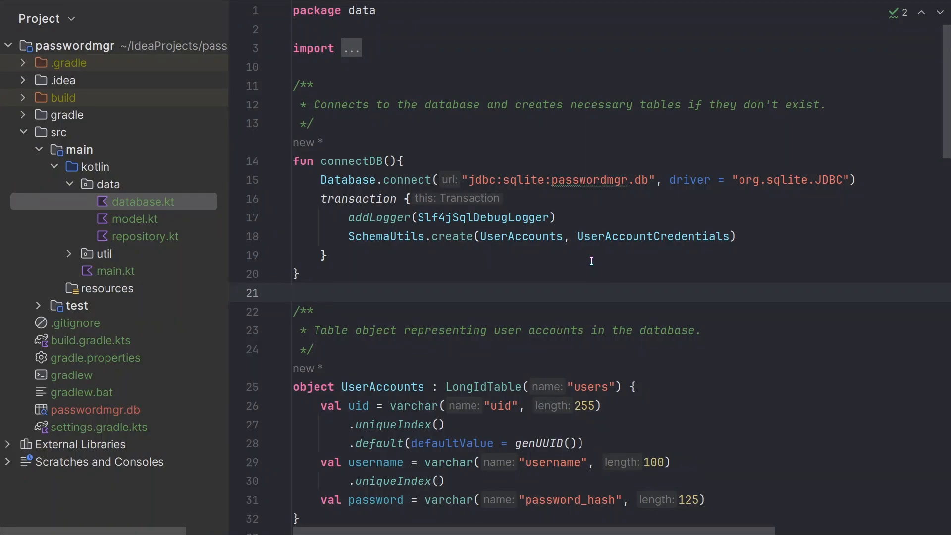
scroll("down", 3)
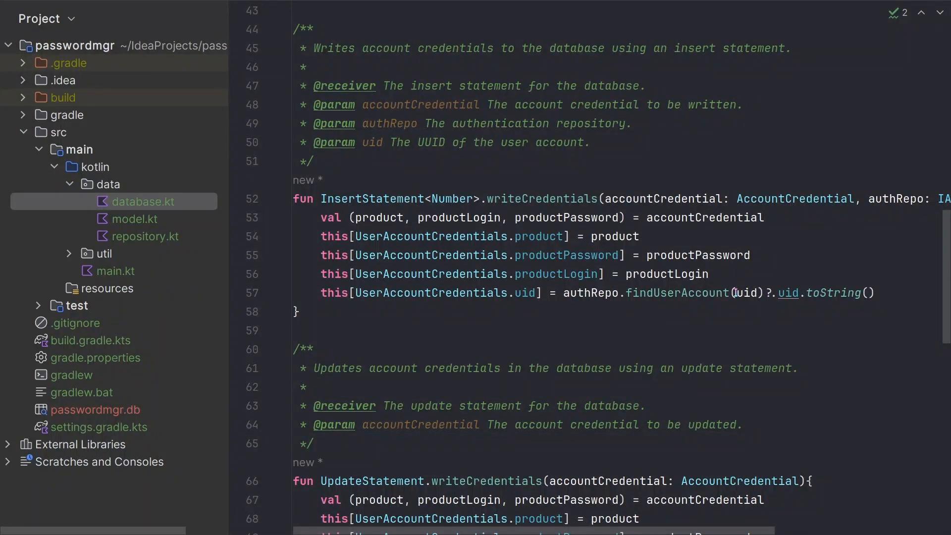
scroll("down", 3)
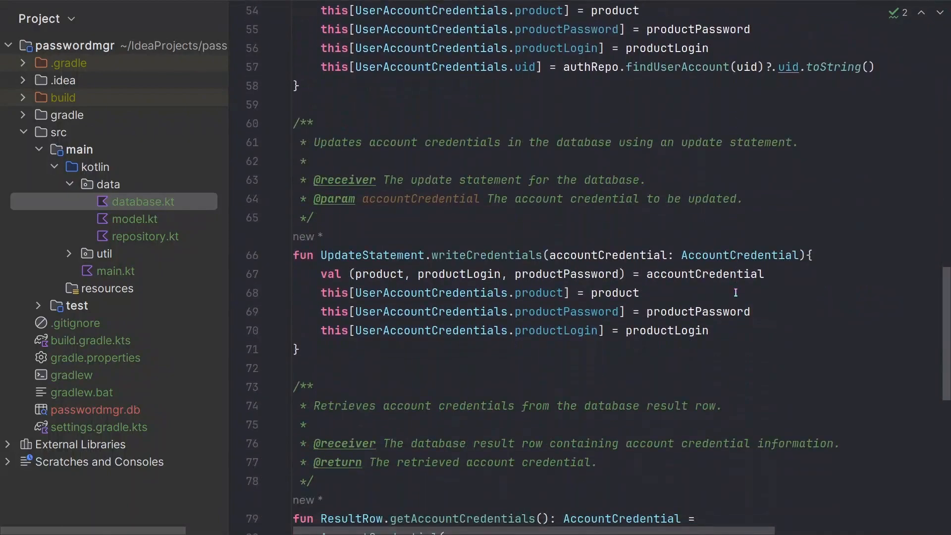
scroll("down", 3)
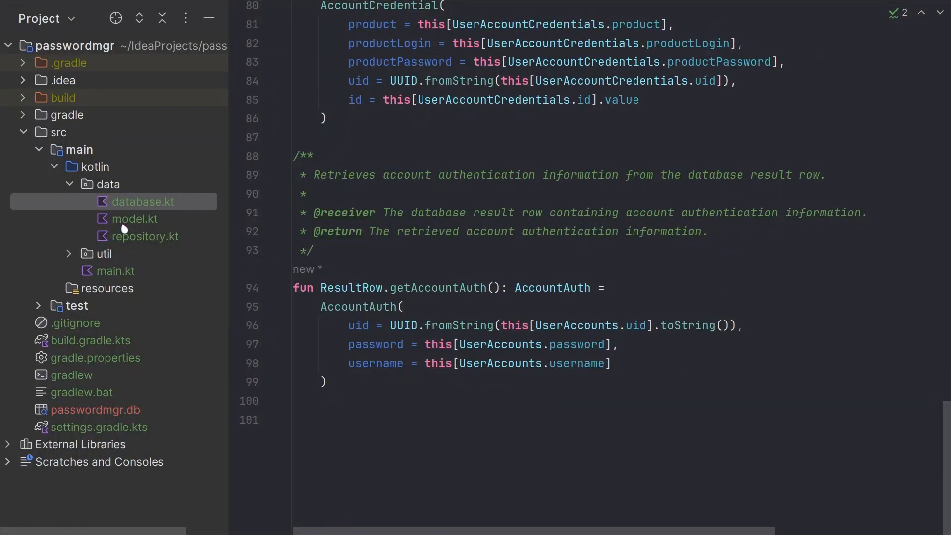
- Review model.kt and then repository.kt with its BaseRepository class
left_click(134, 219)
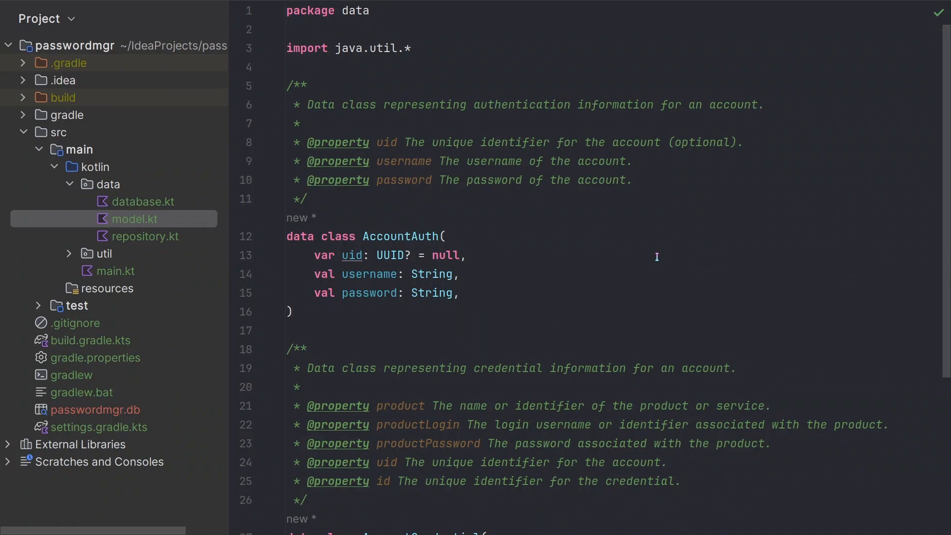
left_click(145, 236)
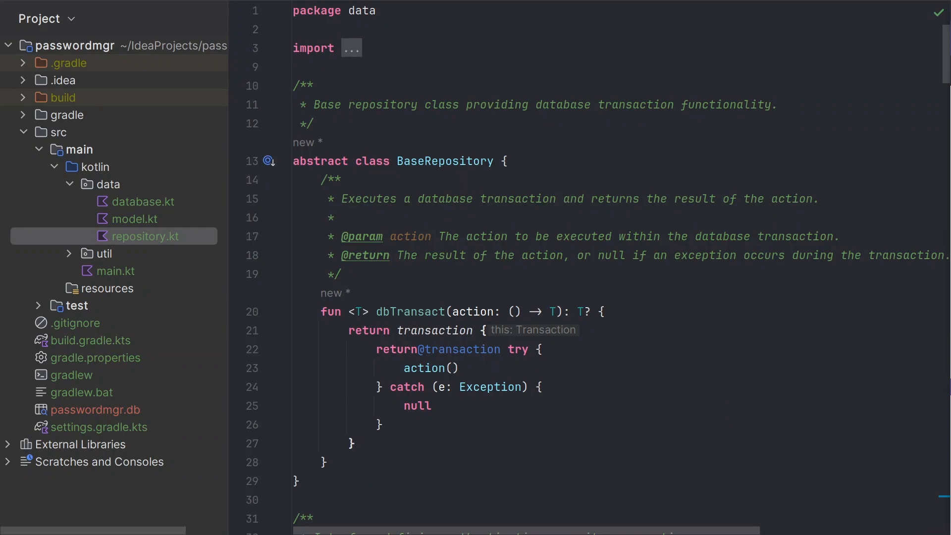
- Declare id("org.jetbrains.dokka") version "1.9.10" in build.gradle.kts and apply it to subprojects
left_click(90, 341)
type("id(\"org.jetbrains.dokka")
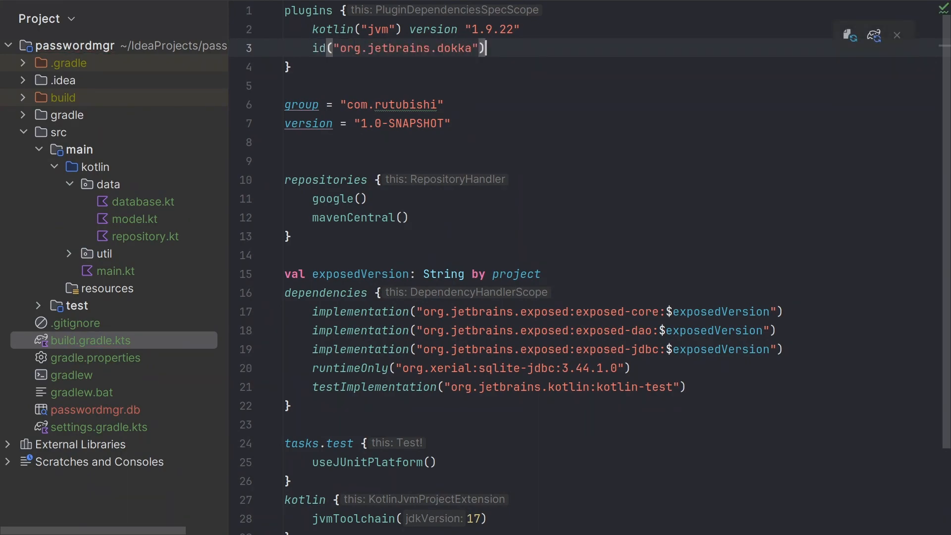
type("version \"1.")
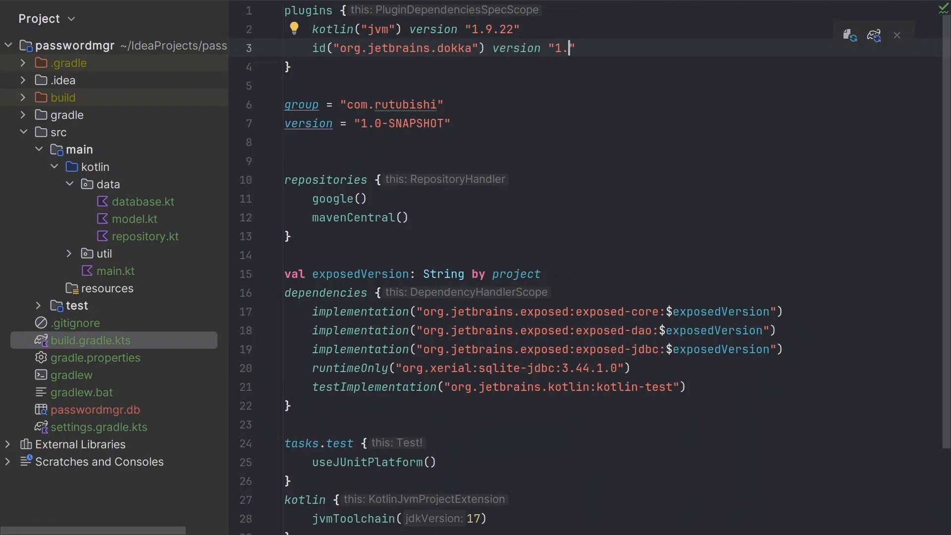
type("9.10")
type("apply(plugin = \"")
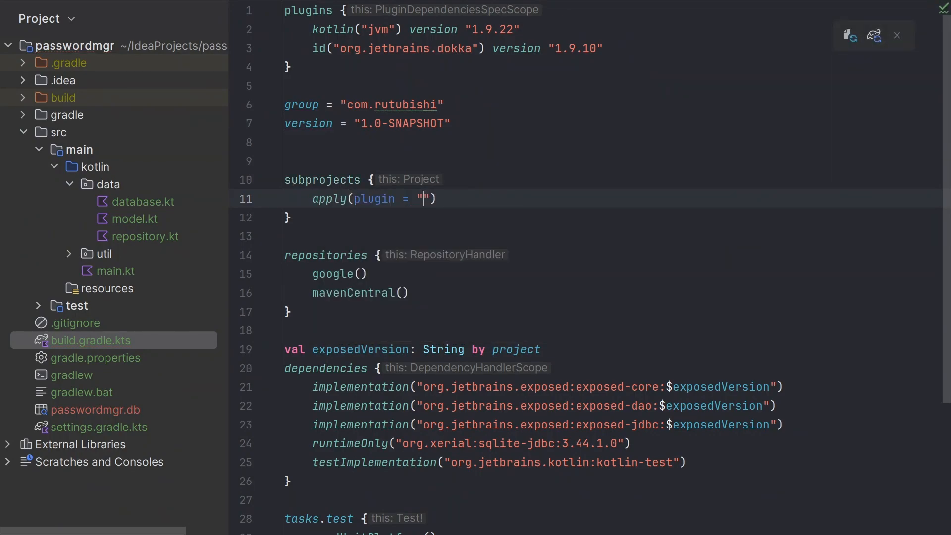
type("org.jetbrains.dokka")
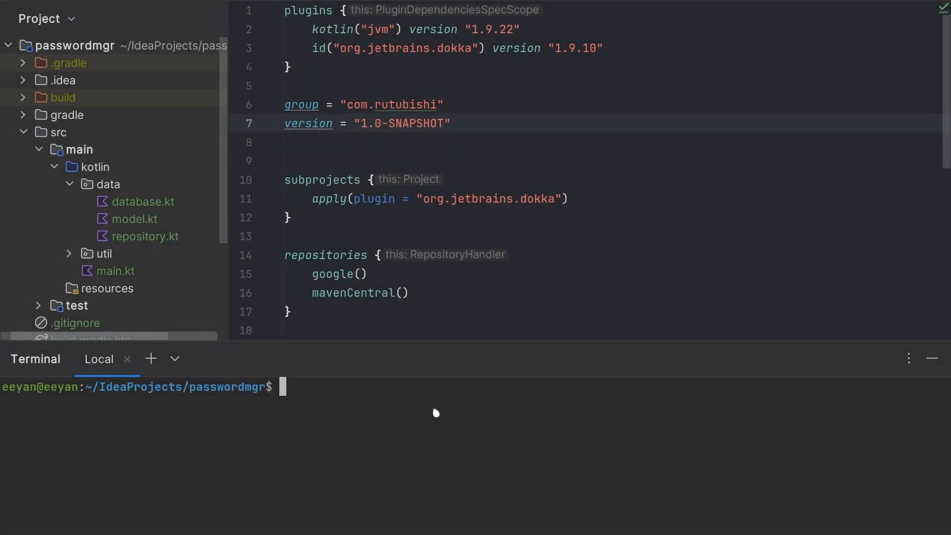
- Run ./gradlew dokkaHtml in the terminal to generate the Dokka HTML documentation
type(".")
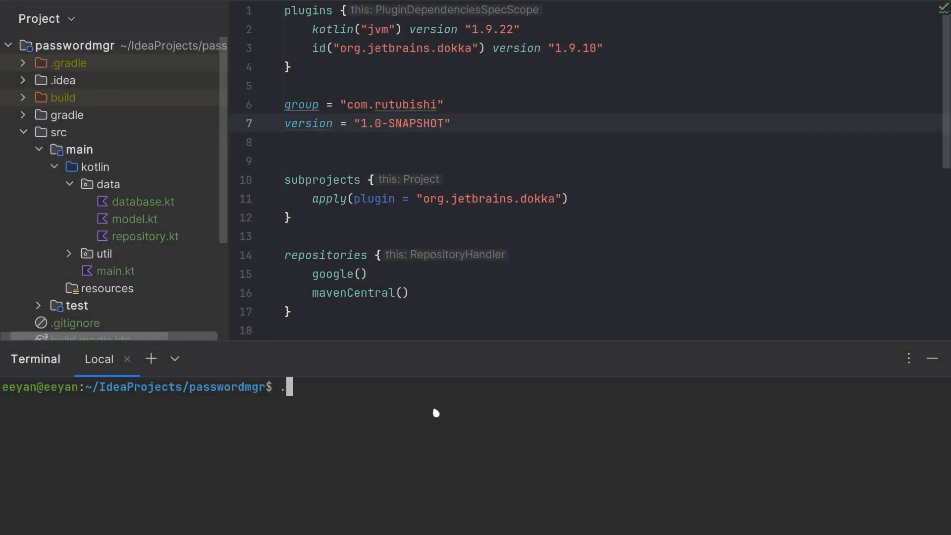
type("./gradlew")
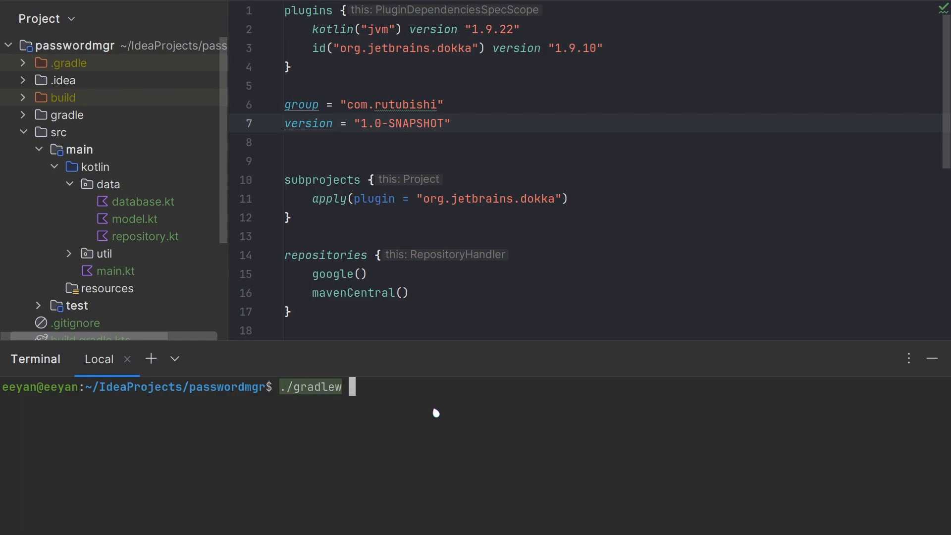
type("dokkaHtml")
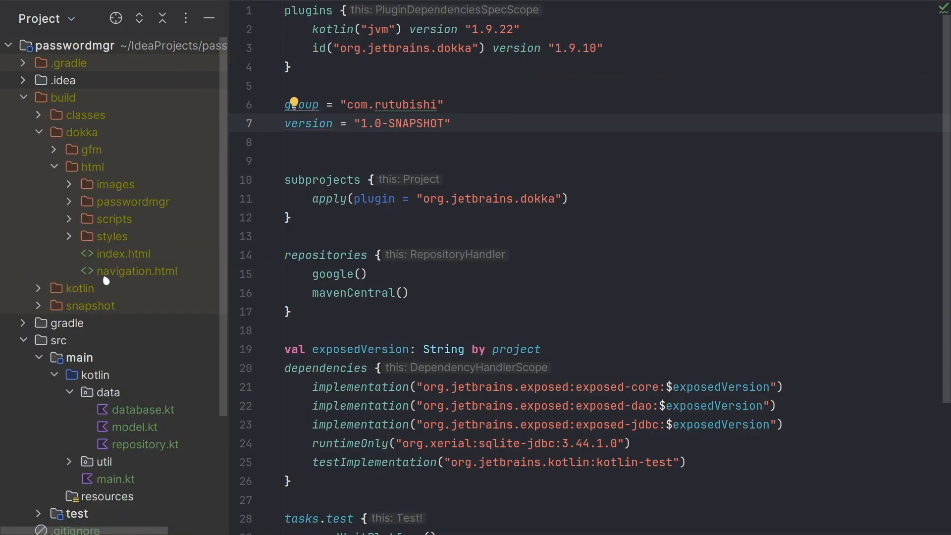
mouse_move(123, 257)
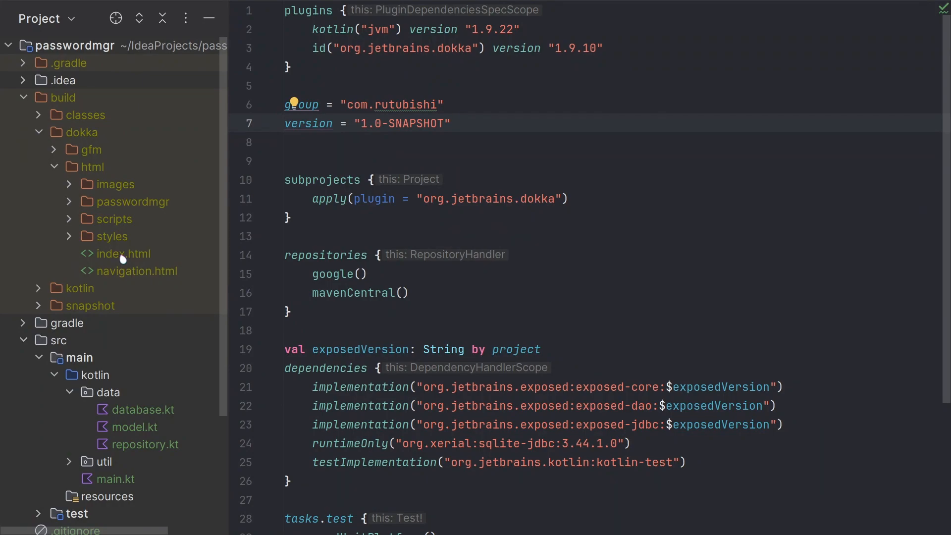
- View build/dokka/html/index.html and serve it to the browser via Run 'index.html'
double_click(123, 254)
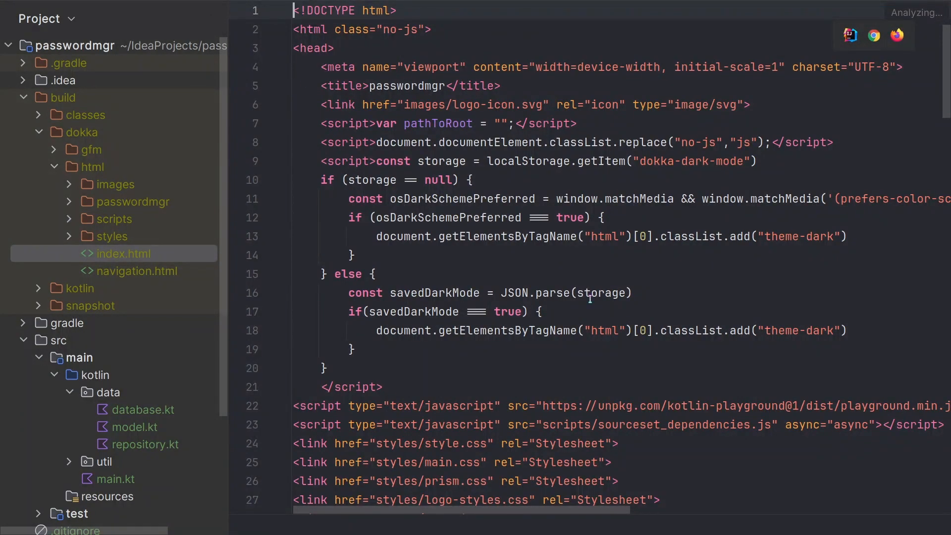
mouse_move(591, 344)
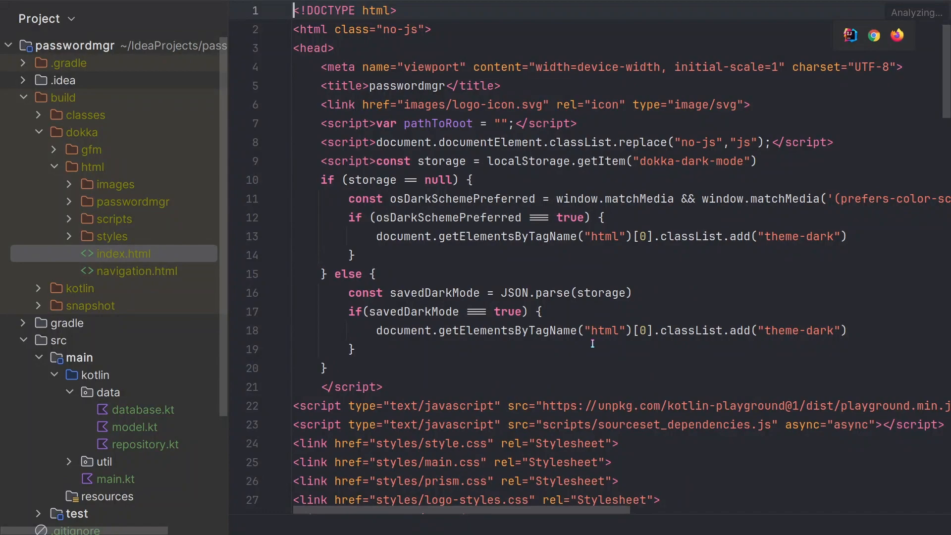
mouse_move(555, 341)
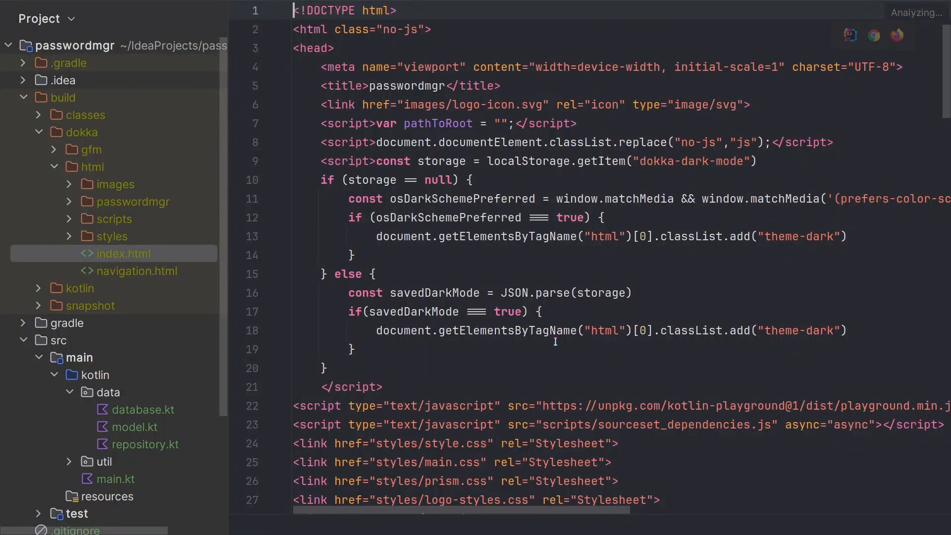
right_click(124, 253)
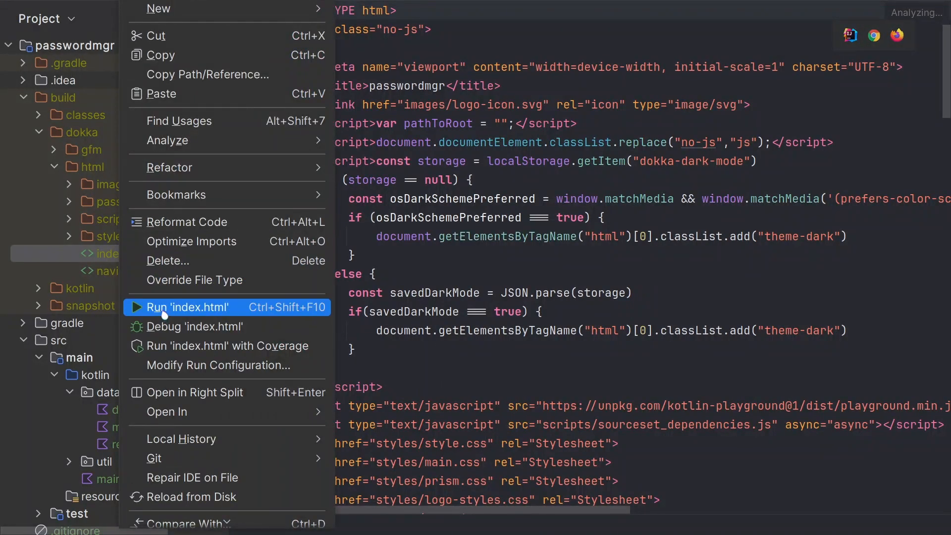
left_click(563, 299)
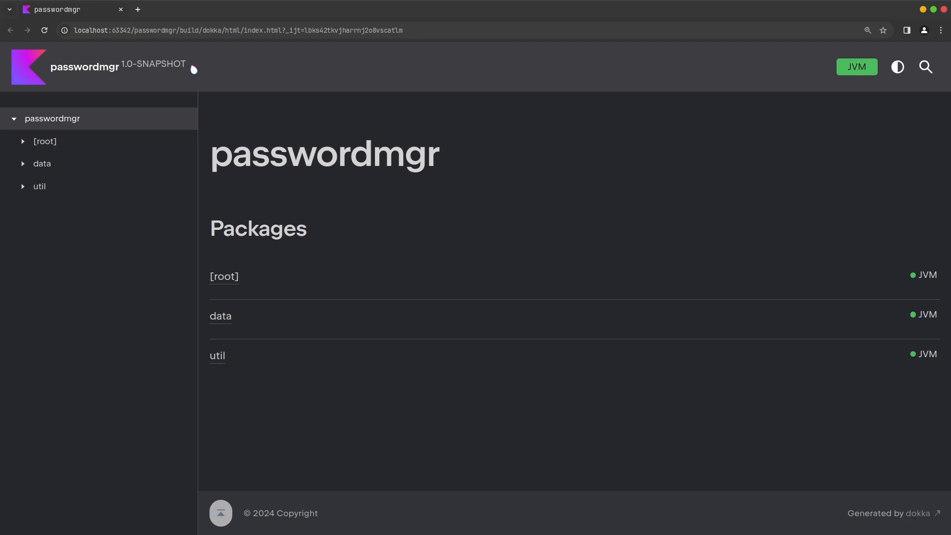
mouse_move(882, 79)
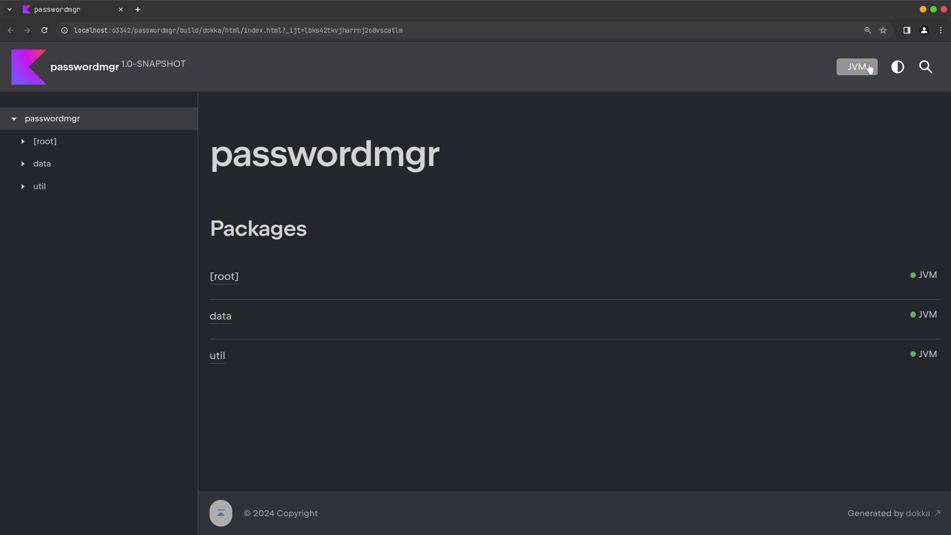
- Switch the docs to the light theme and browse the [root] AuthOp and authPage pages
left_click(856, 68)
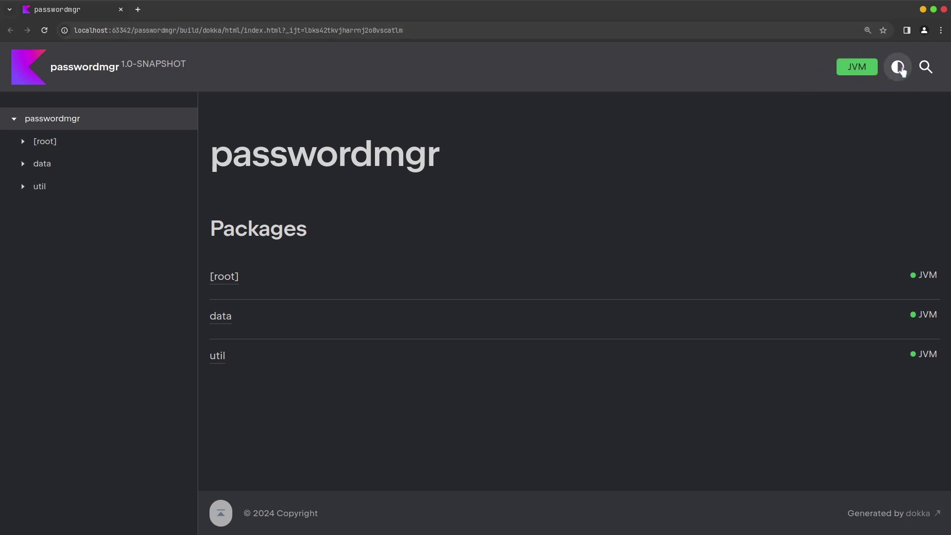
left_click(897, 67)
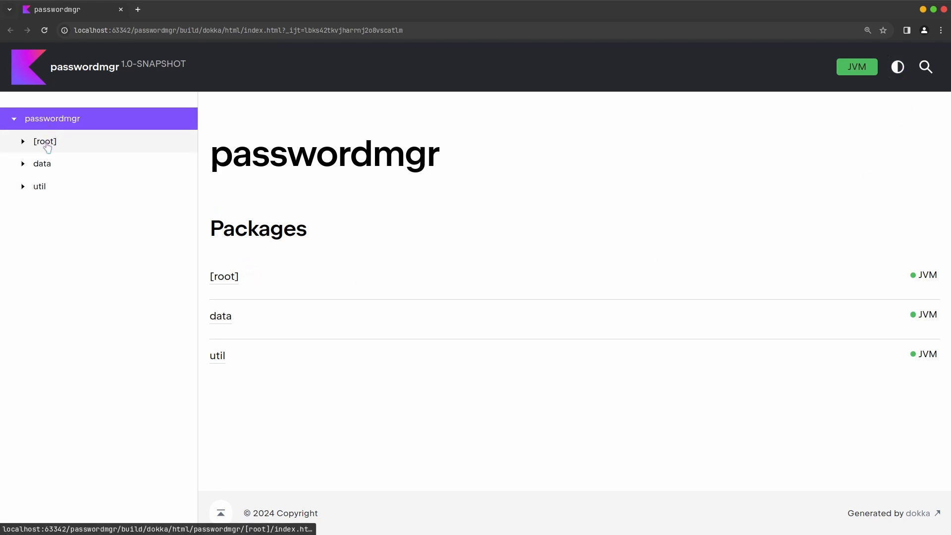
mouse_move(46, 152)
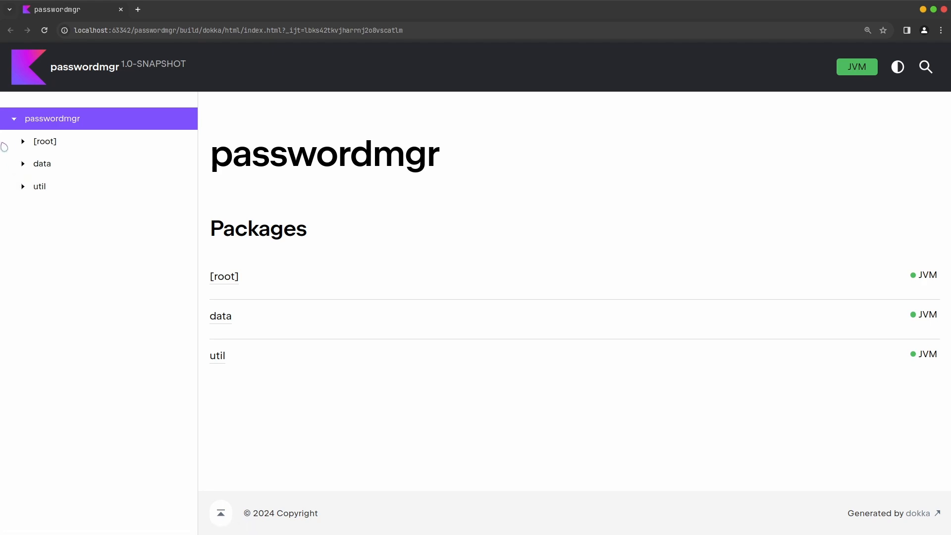
left_click(23, 140)
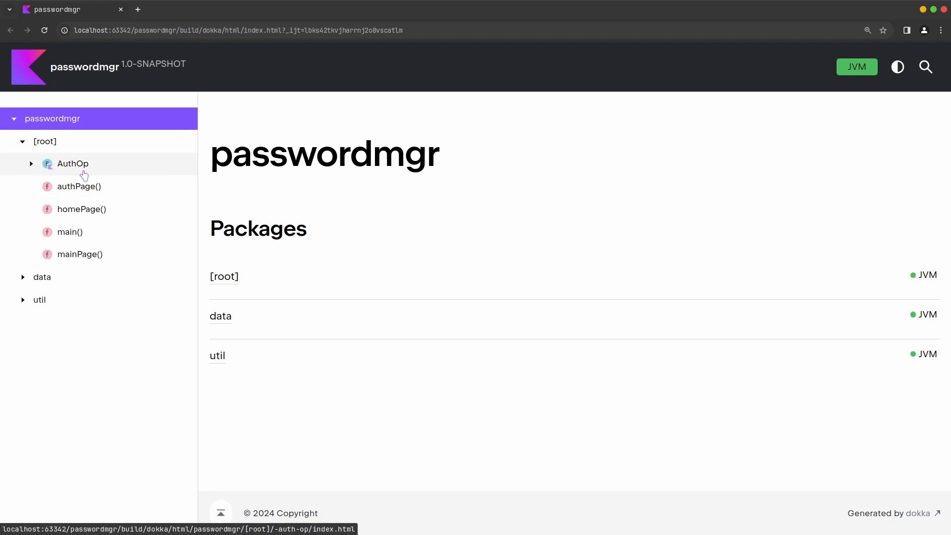
left_click(72, 164)
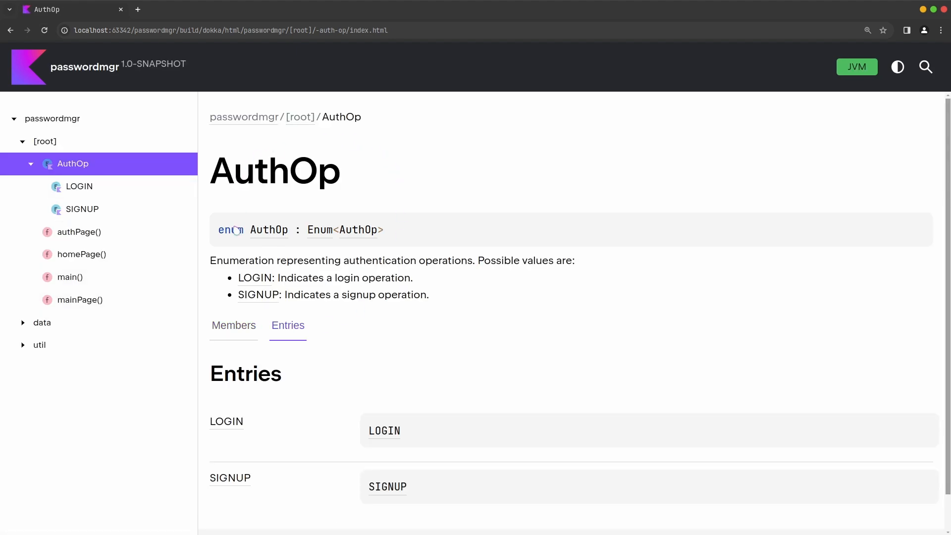
mouse_move(378, 295)
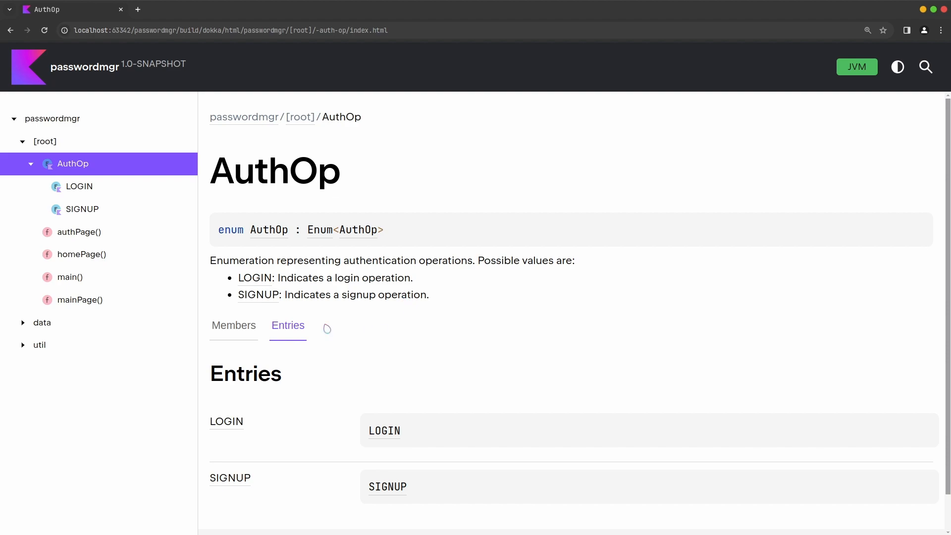
left_click(79, 232)
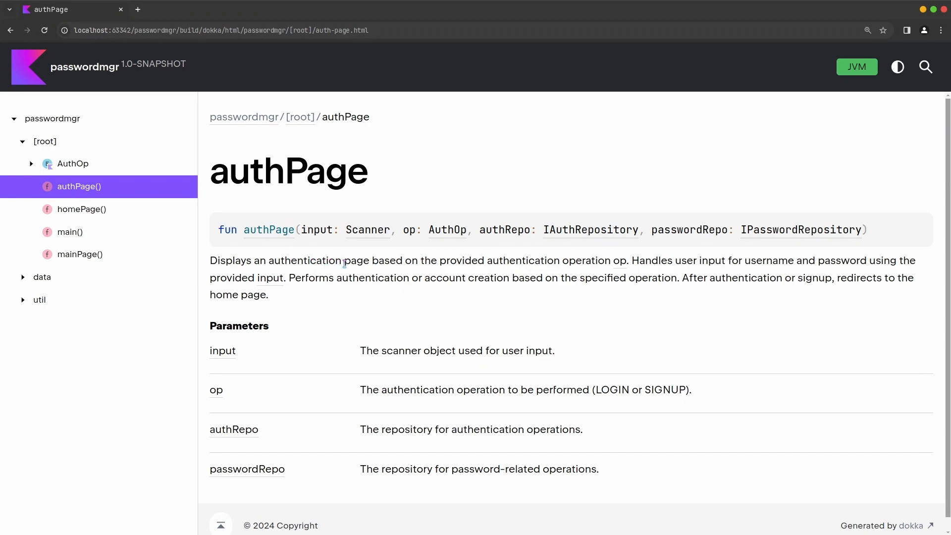
mouse_move(297, 298)
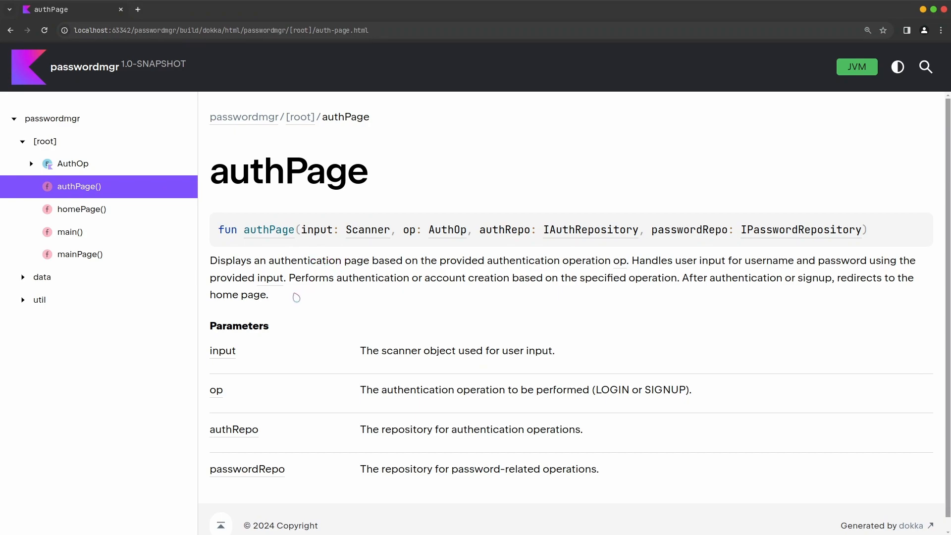
scroll("down", 3)
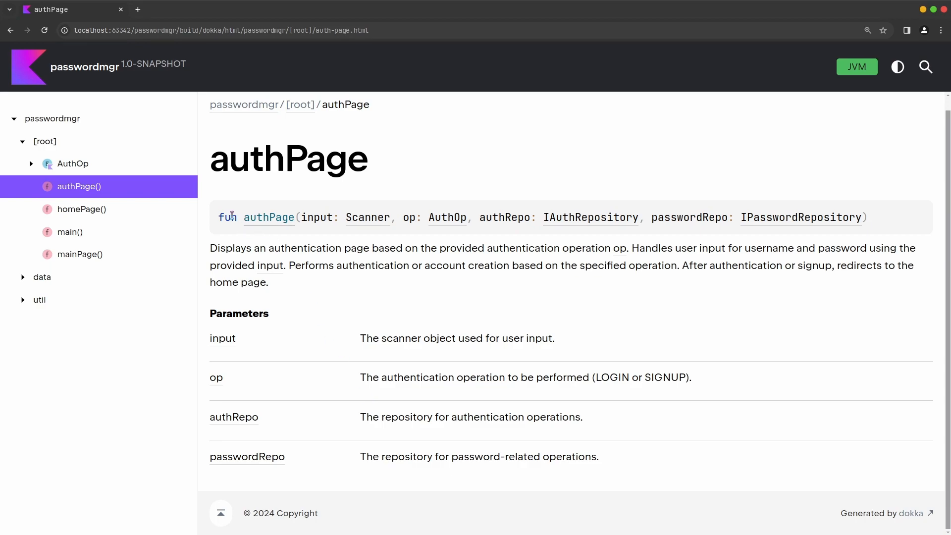
mouse_move(248, 228)
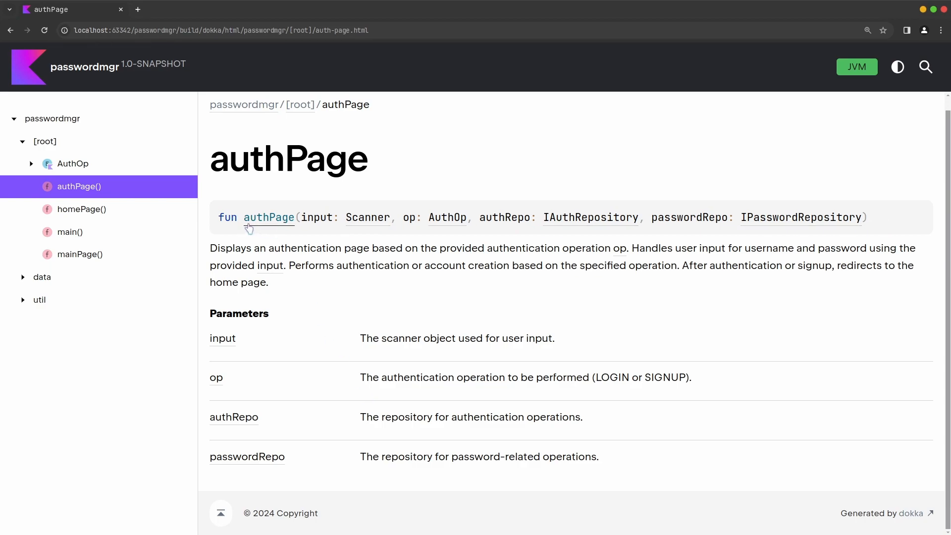
mouse_move(72, 209)
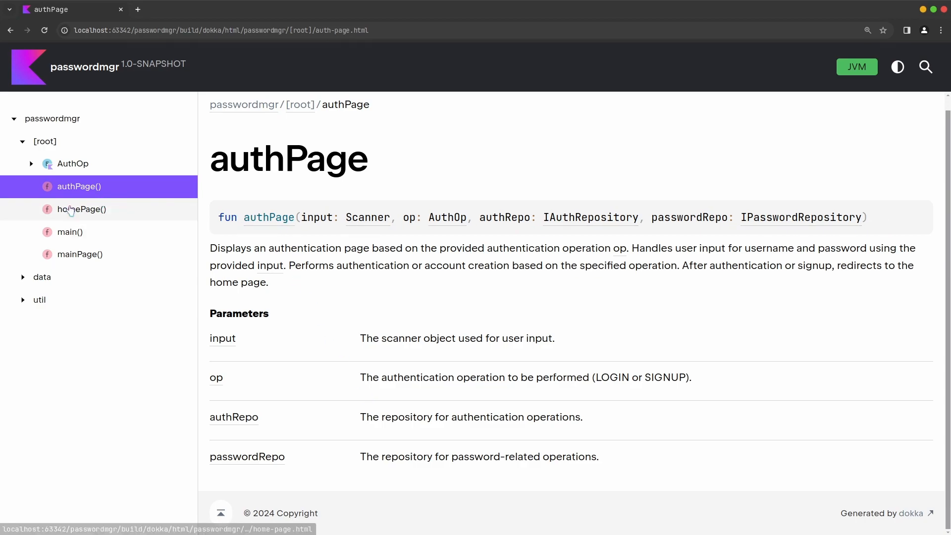
- Browse the main, mainPage, AccountAuth and AuthRepo documentation pages under the data package
left_click(70, 232)
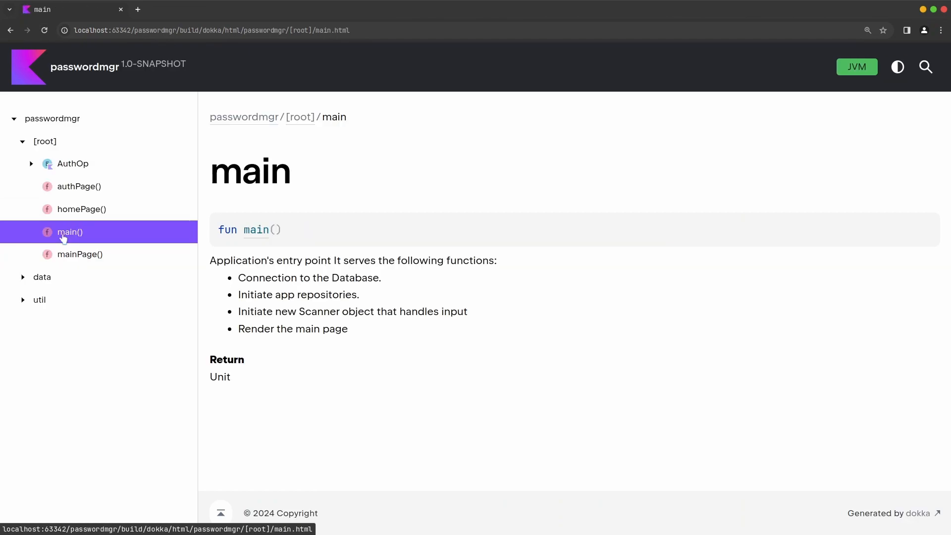
left_click(79, 254)
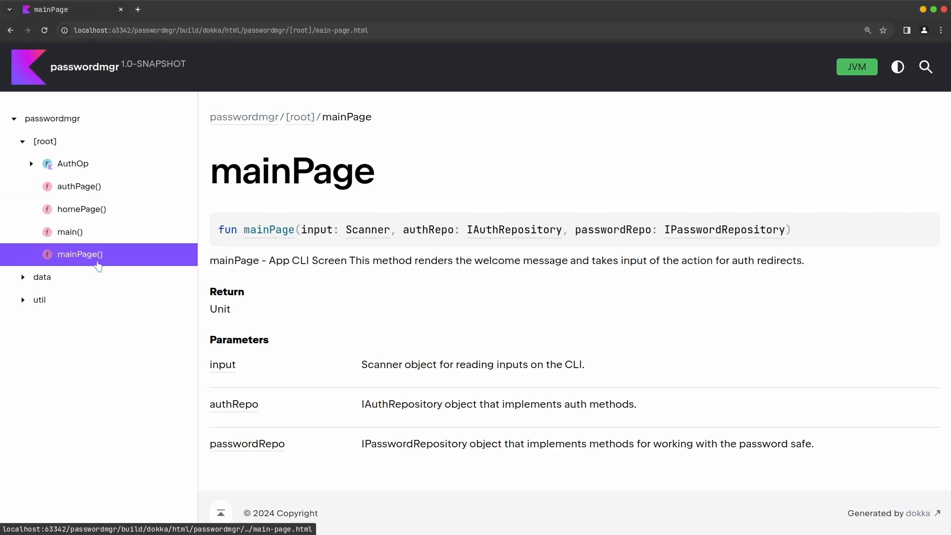
left_click(21, 278)
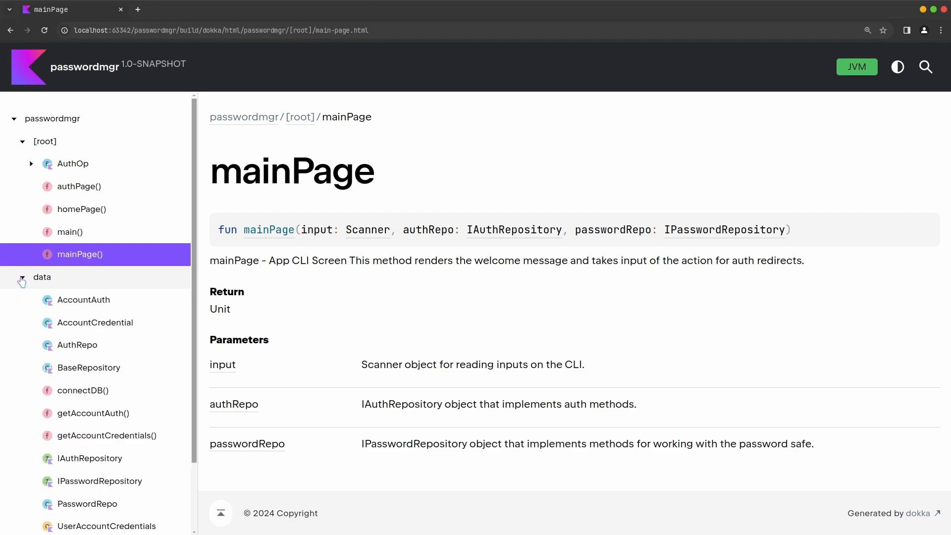
scroll("down", 3)
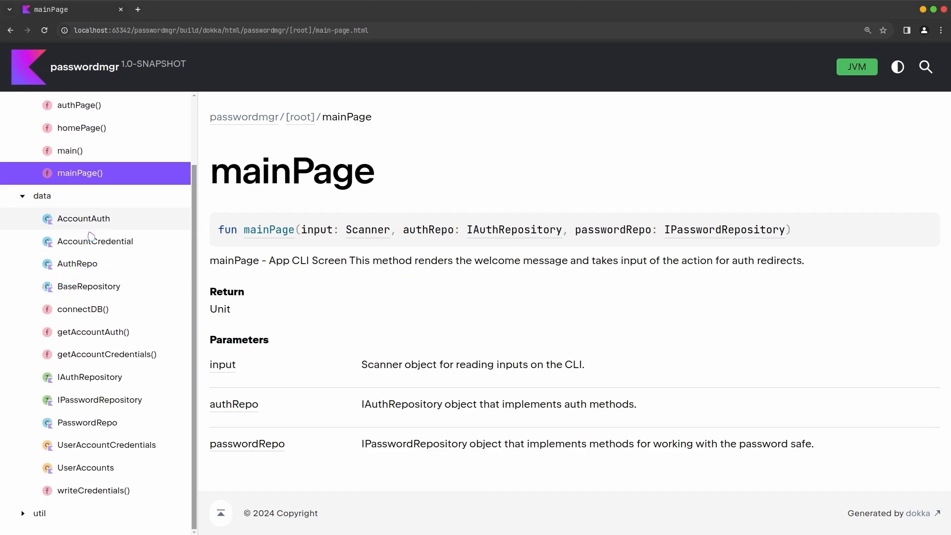
left_click(83, 218)
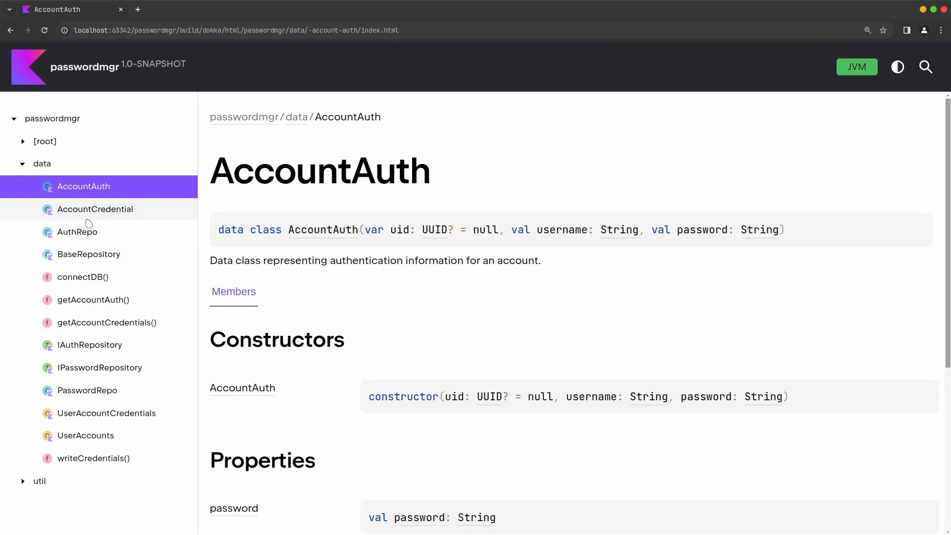
mouse_move(431, 266)
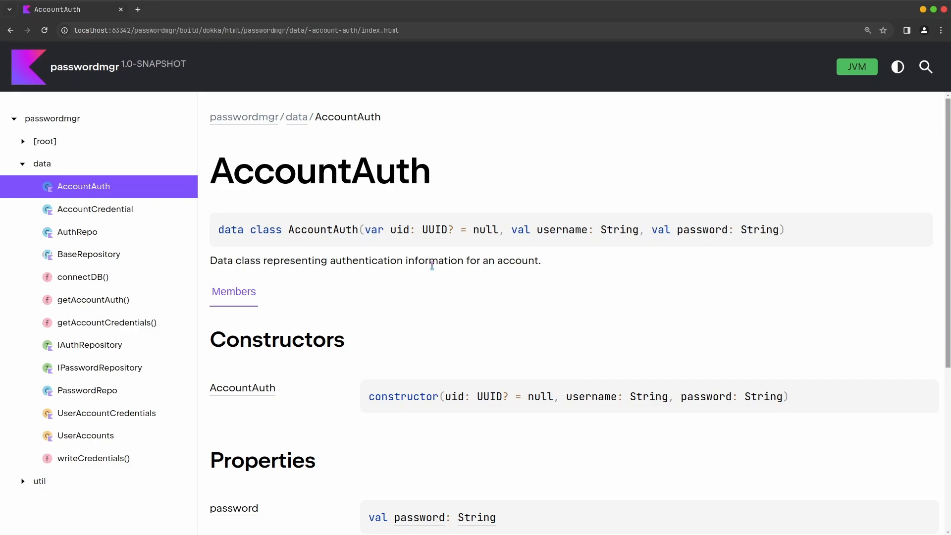
left_click(78, 232)
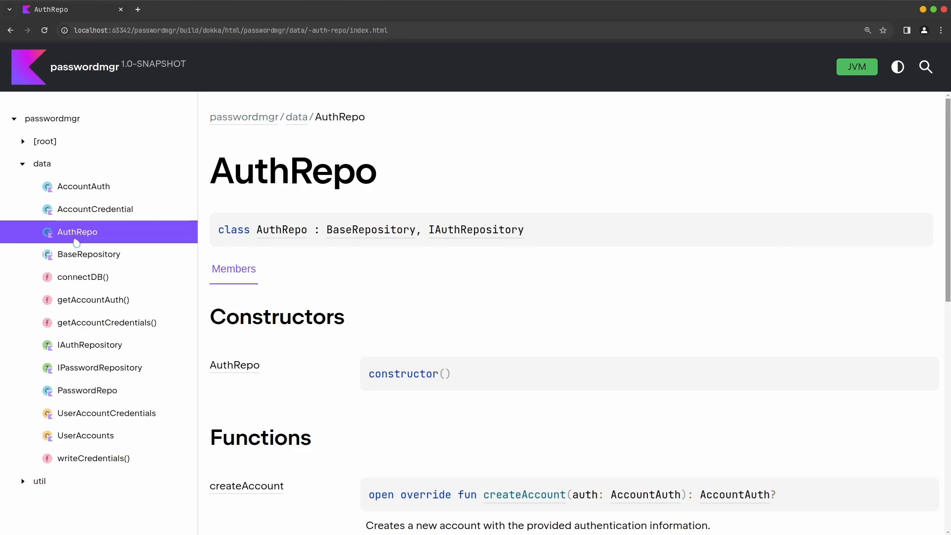
mouse_move(492, 283)
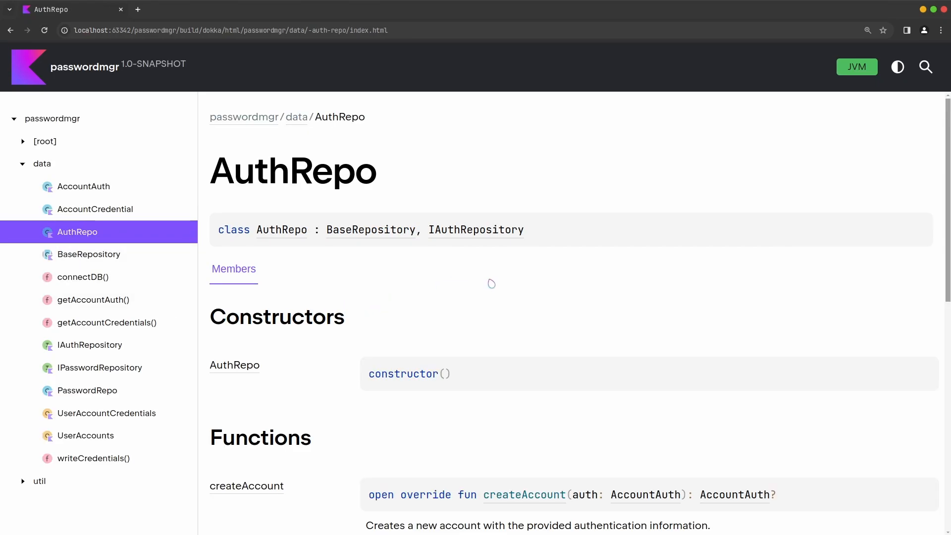
left_click(89, 254)
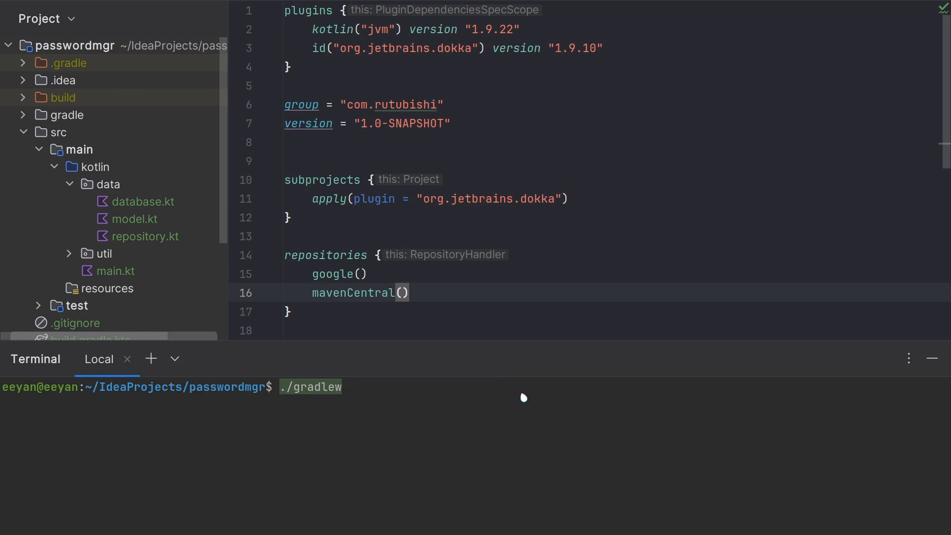
- Try ./gradlew dokkaGfm, dokkaJavadoc and dokkaJekyll task names in the terminal
type("dokka")
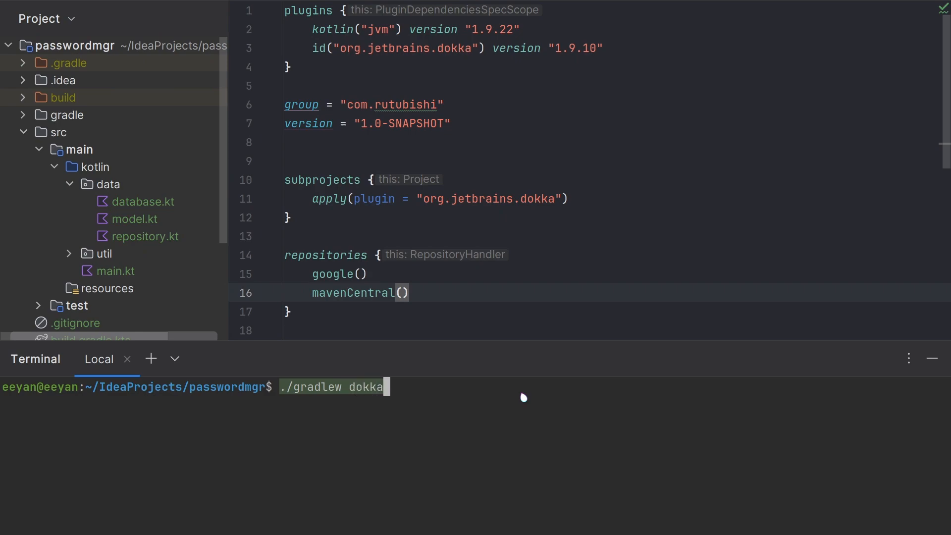
type("Gfm")
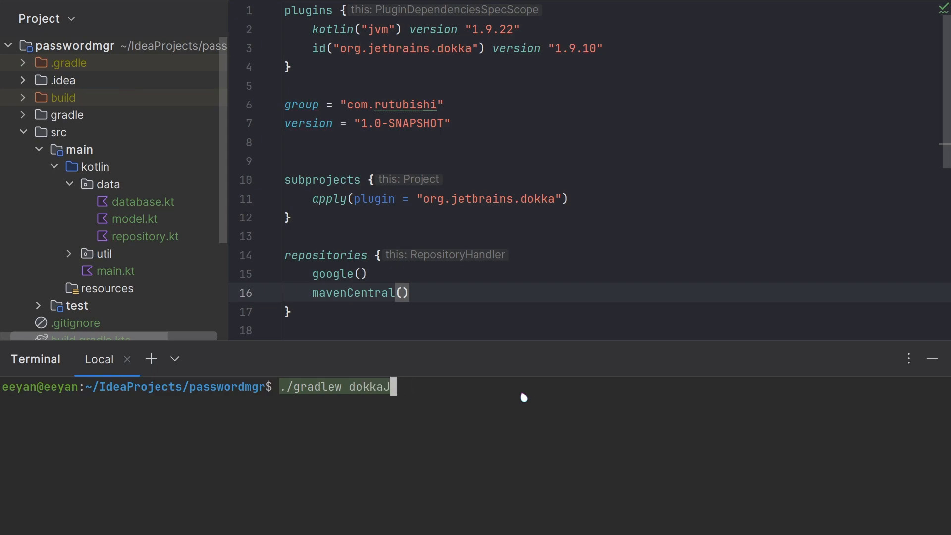
type("avadoc")
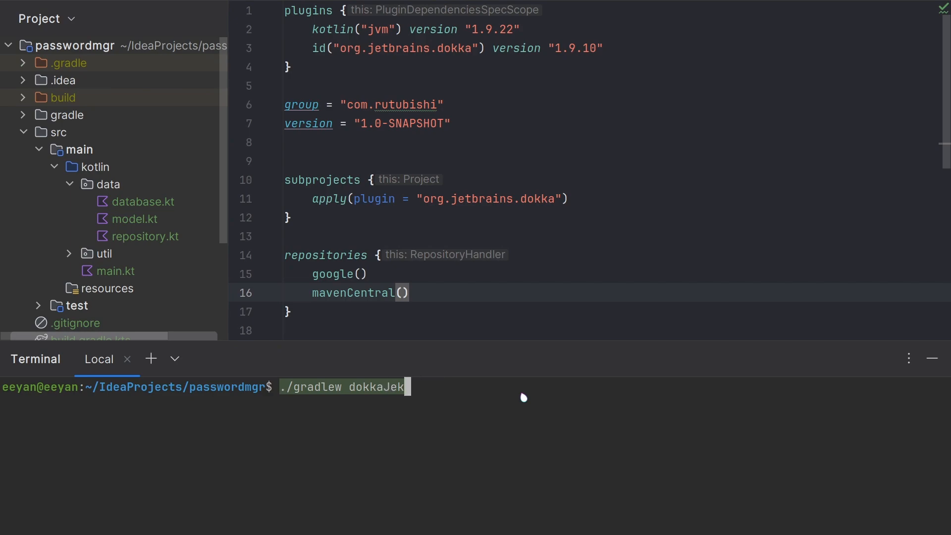
type("yll")
left_click(613, 255)
type("tasks.dokkaHtml {")
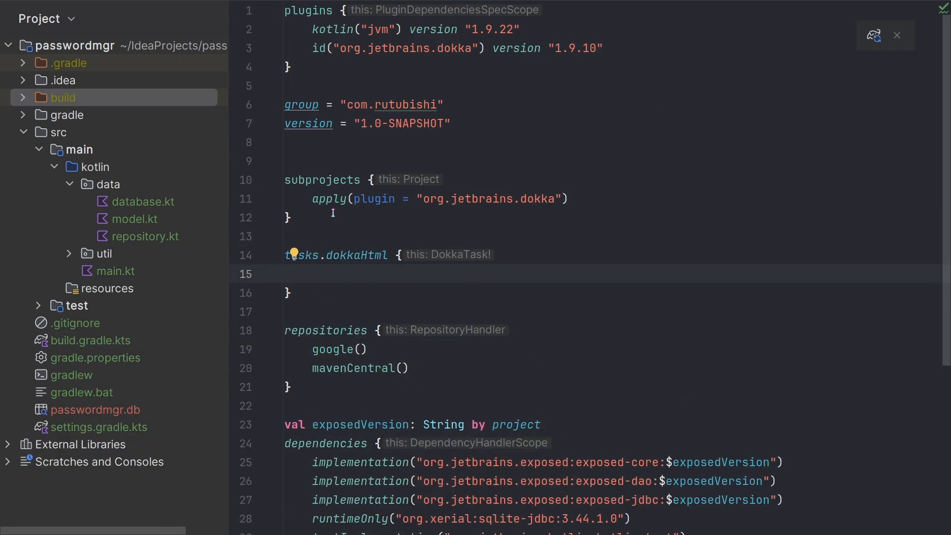
- Set dokkaHtml outputDirectory to layout.buildDirectory.dir("documentation/html")
left_click(314, 273)
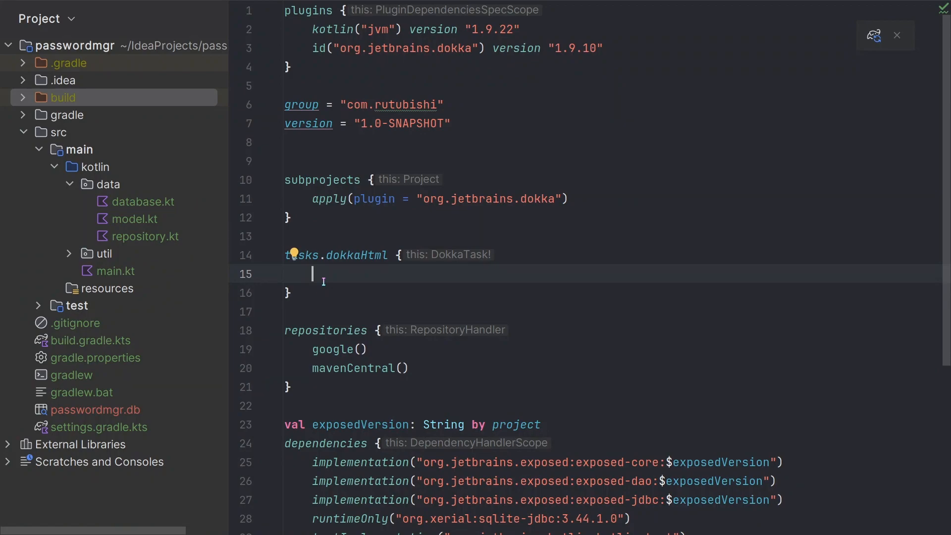
type("outp")
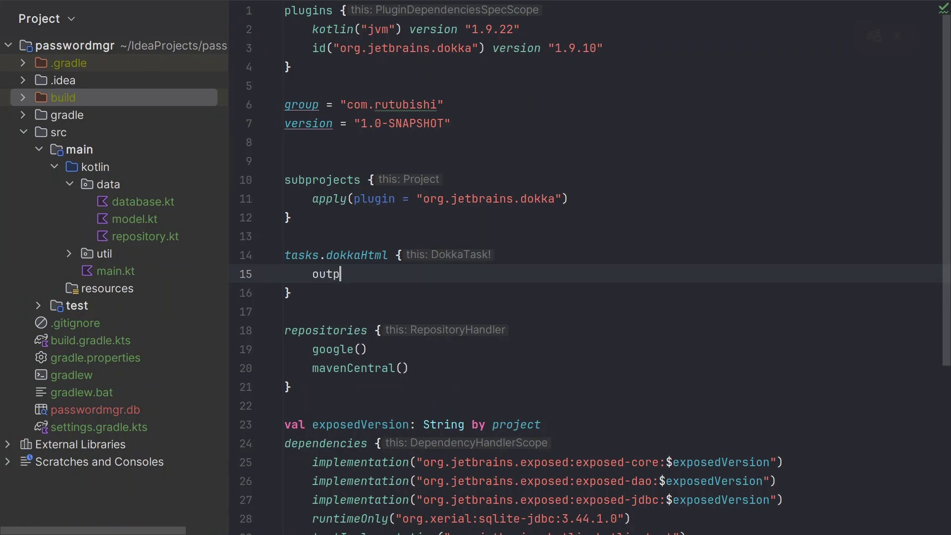
type("utDirectory.set")
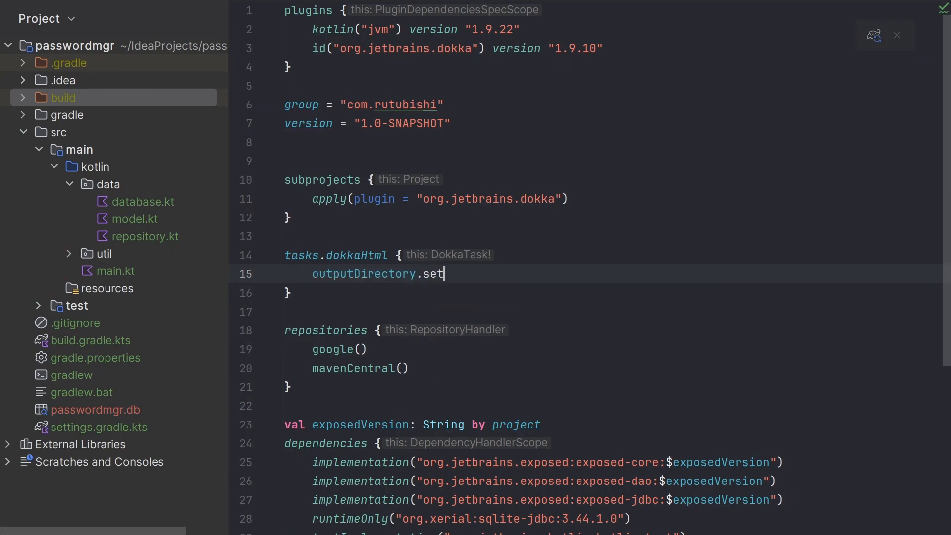
type("(layout")
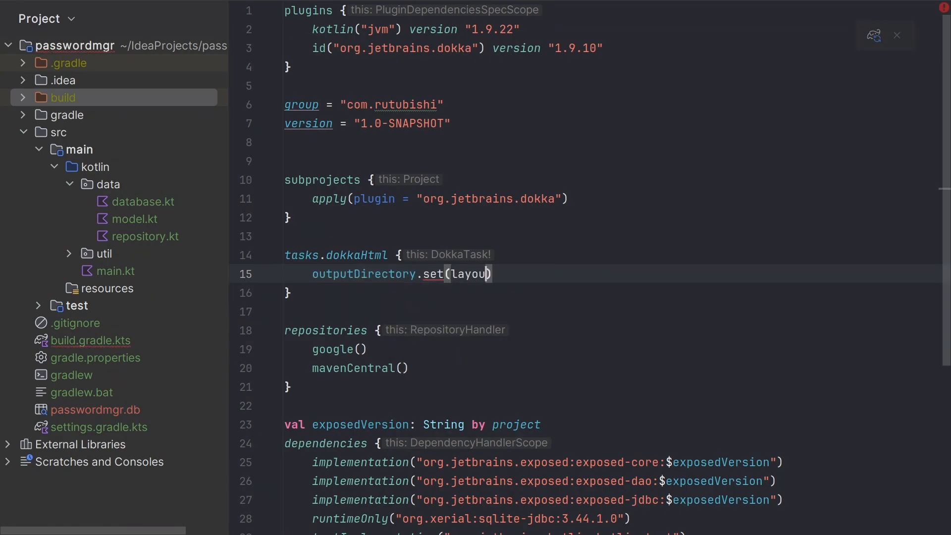
type("t.g")
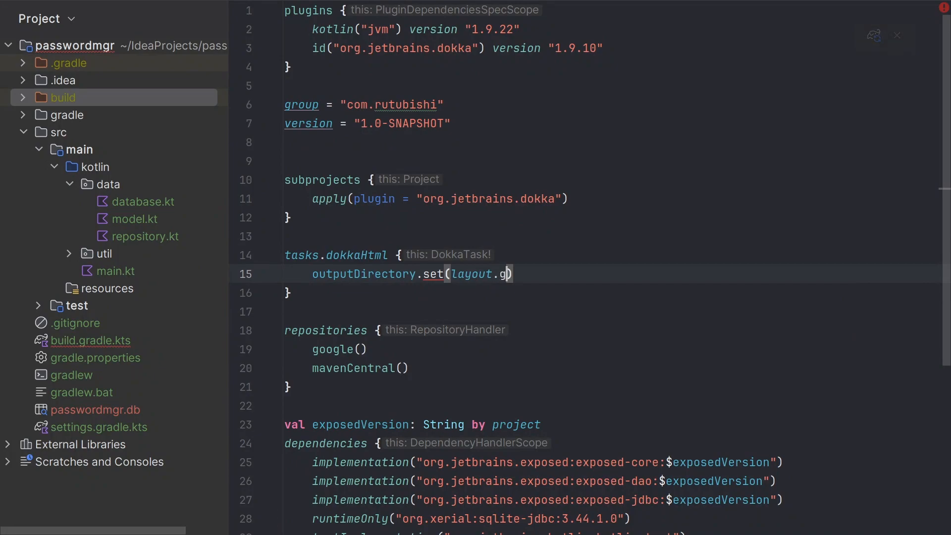
key("Backspace")
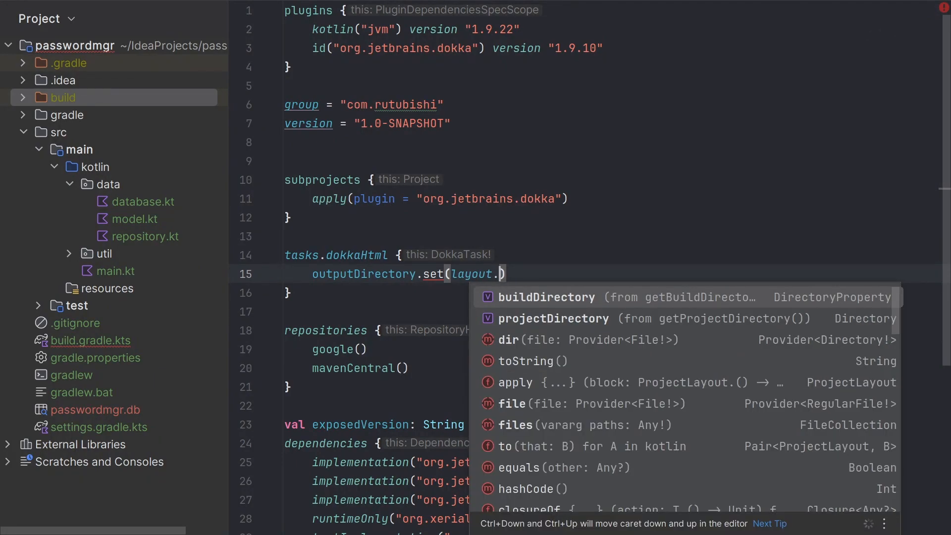
left_click(547, 297)
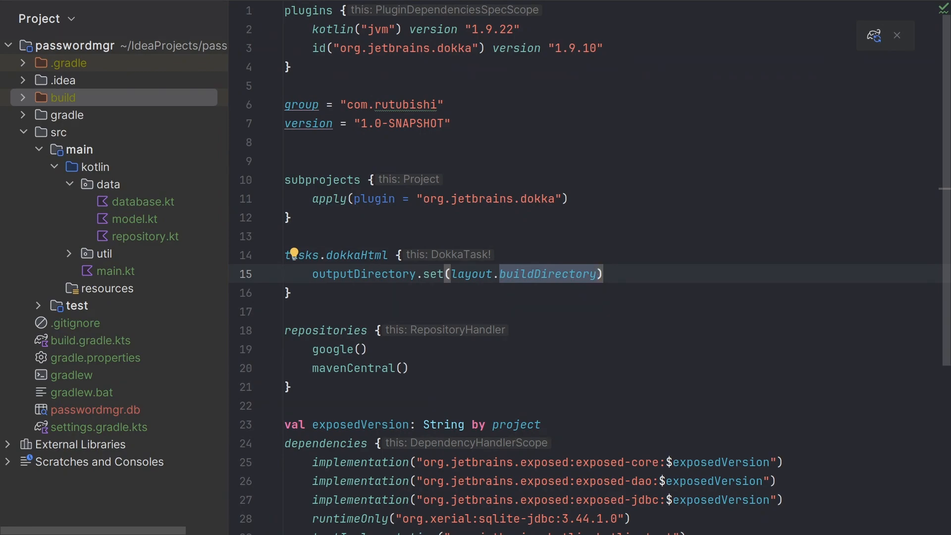
type(".dir()")
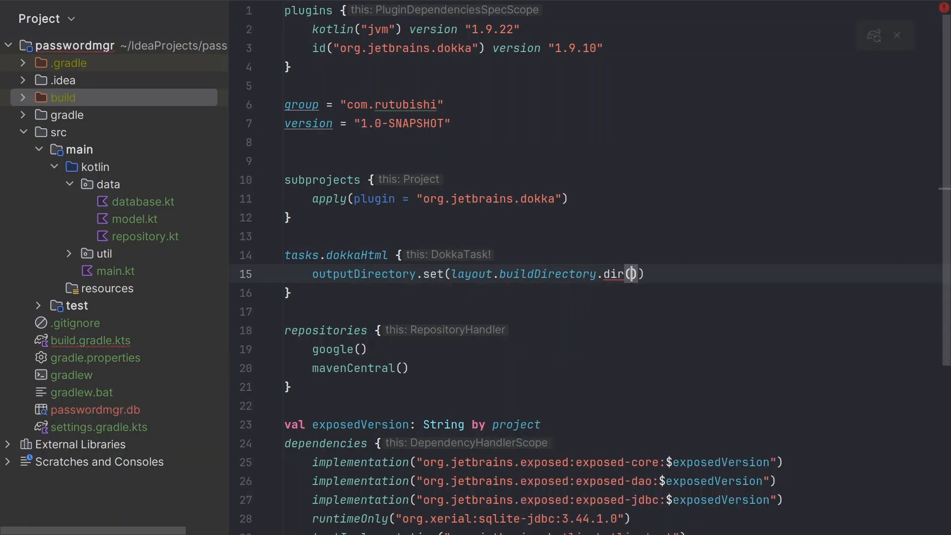
type("\"document\"")
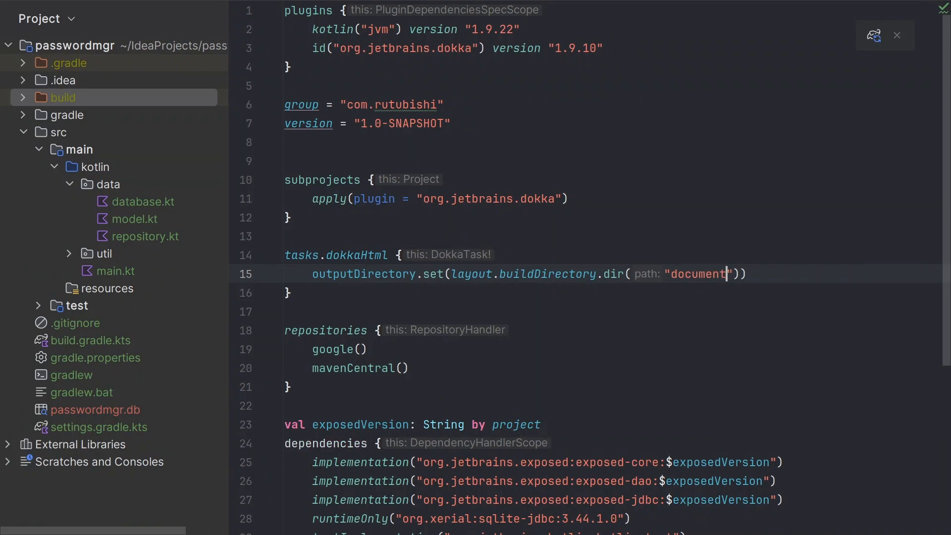
type("ation/")
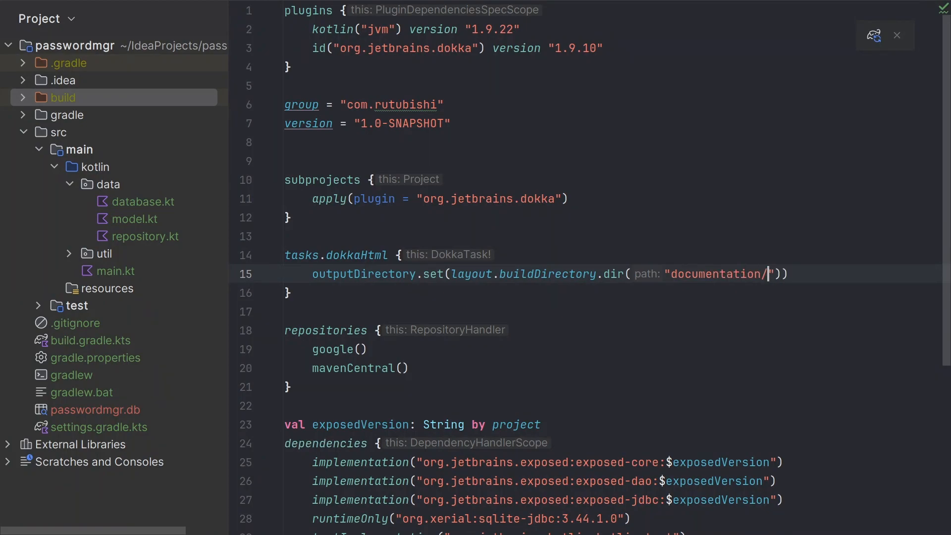
type("dokka")
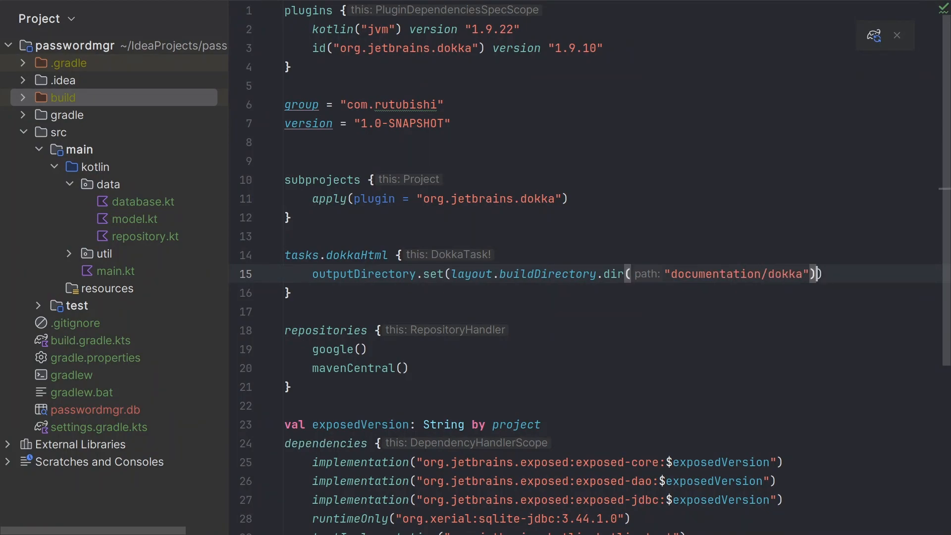
double_click(784, 273)
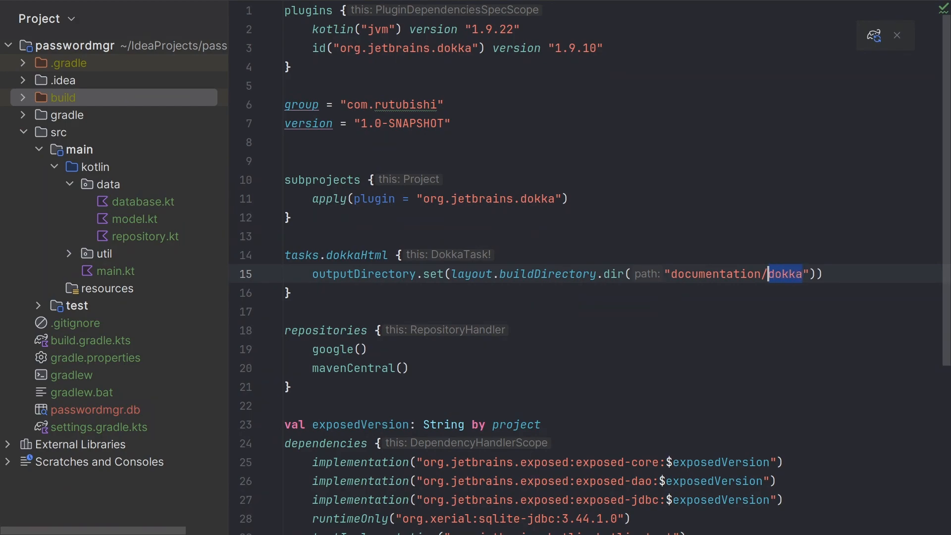
type("html")
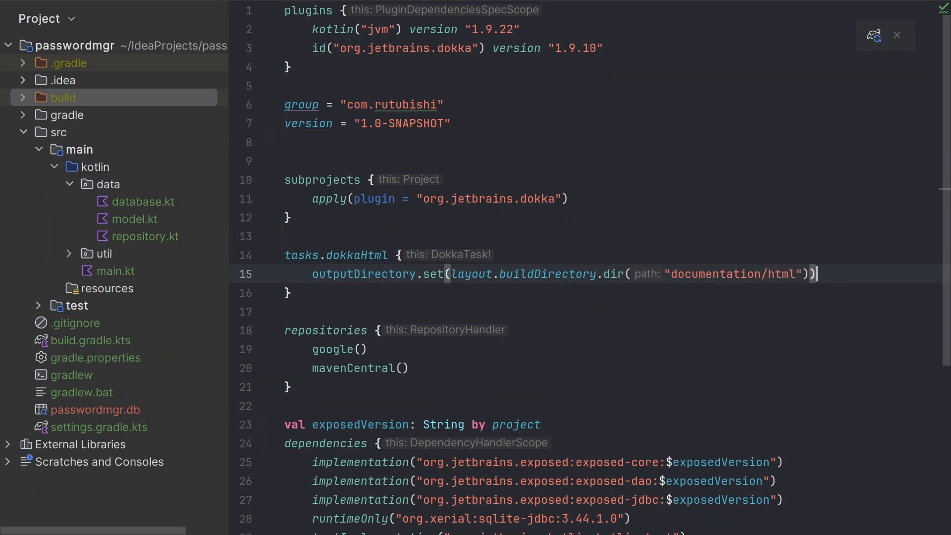
- Add tasks.withType<DokkaTask>().configureEach { // code here } for all Dokka tasks
type("tasks.withType<D>()")
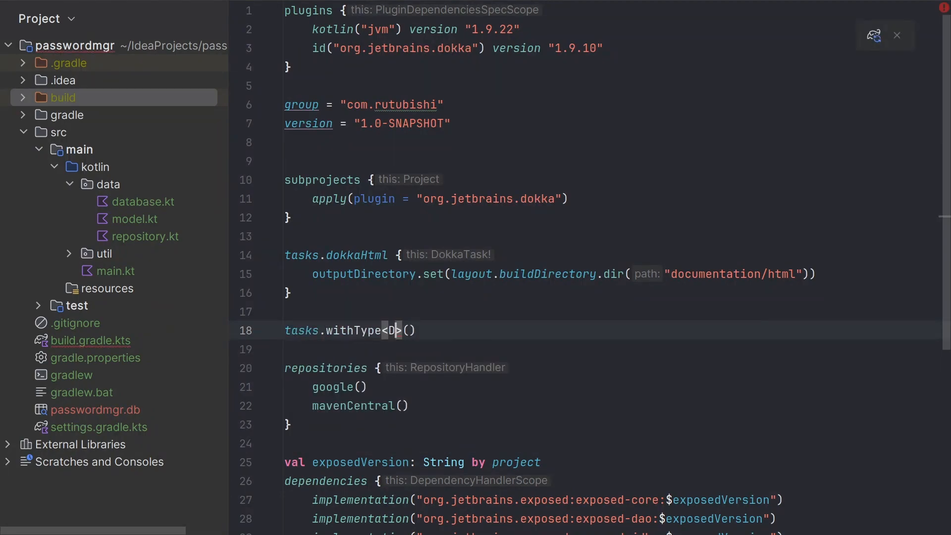
type("DokkaTask>().configureEach {")
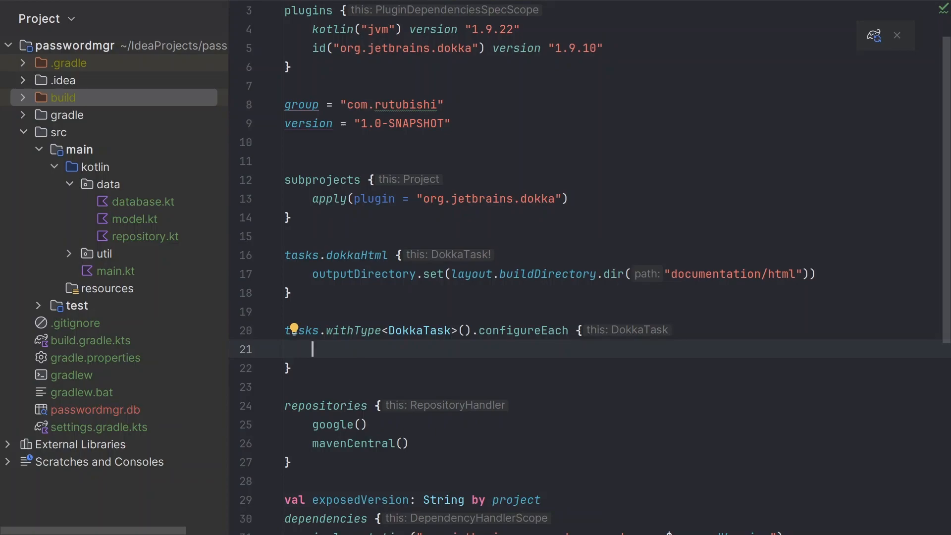
type("// code here")
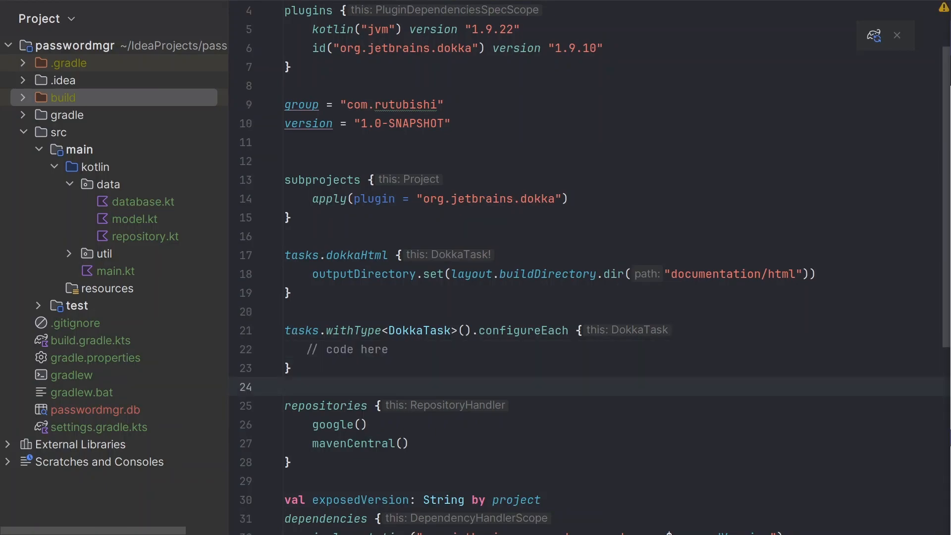